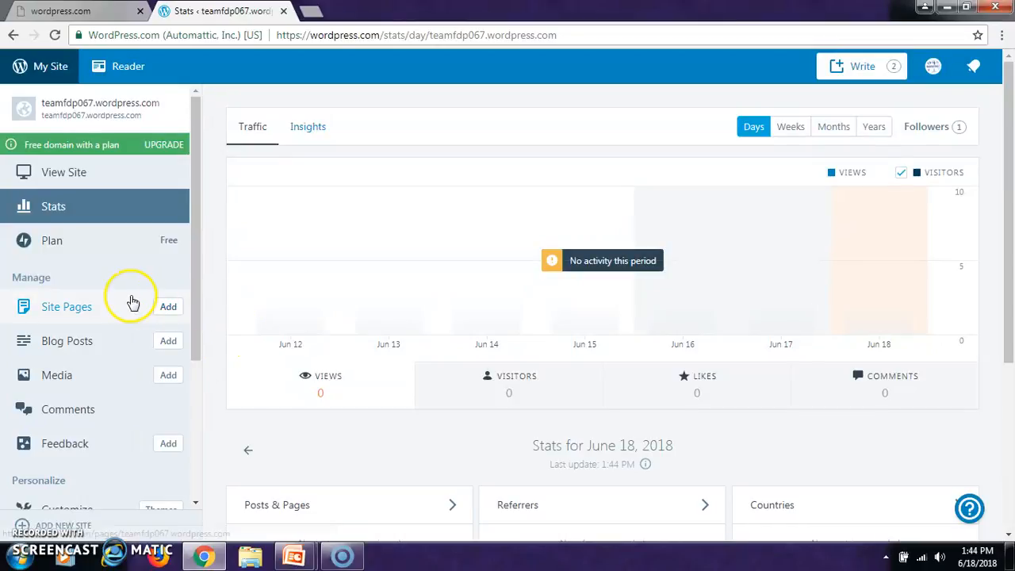
mouse_move(80, 323)
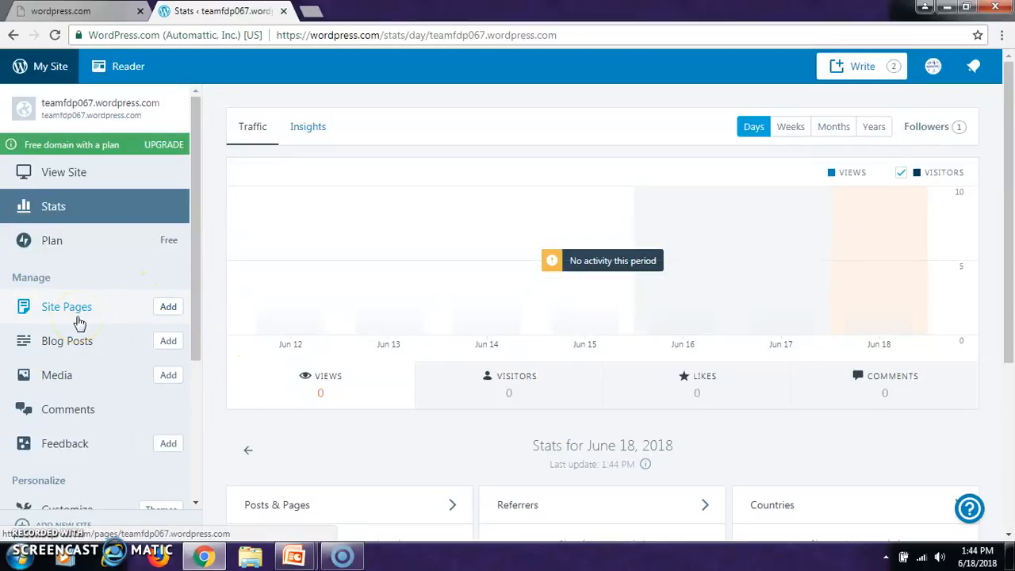
Open Site Pages under Manage to view the published pages list
click(67, 306)
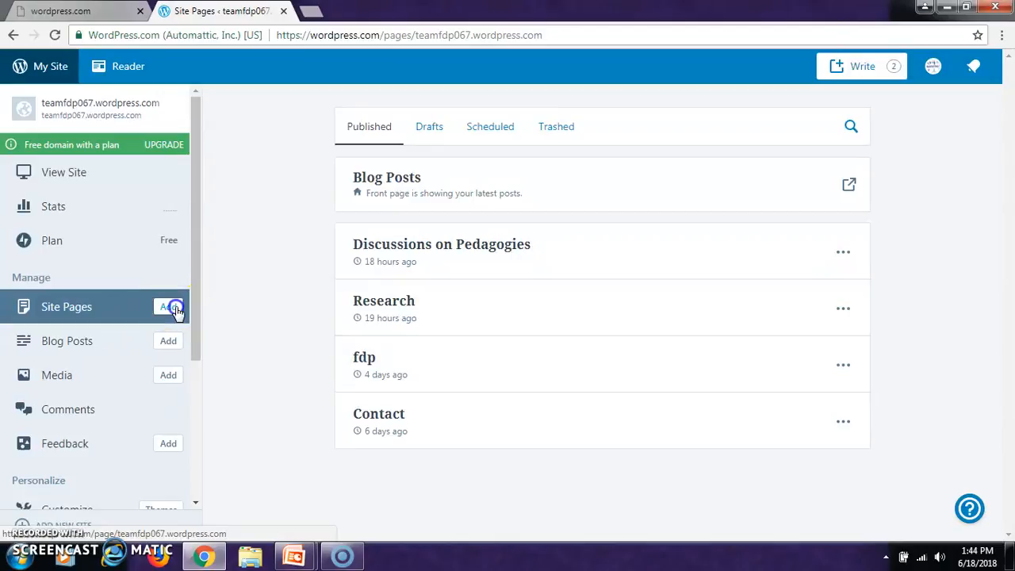
Add a new site page and enter the title 'Research activities in chemistry'
click(168, 307)
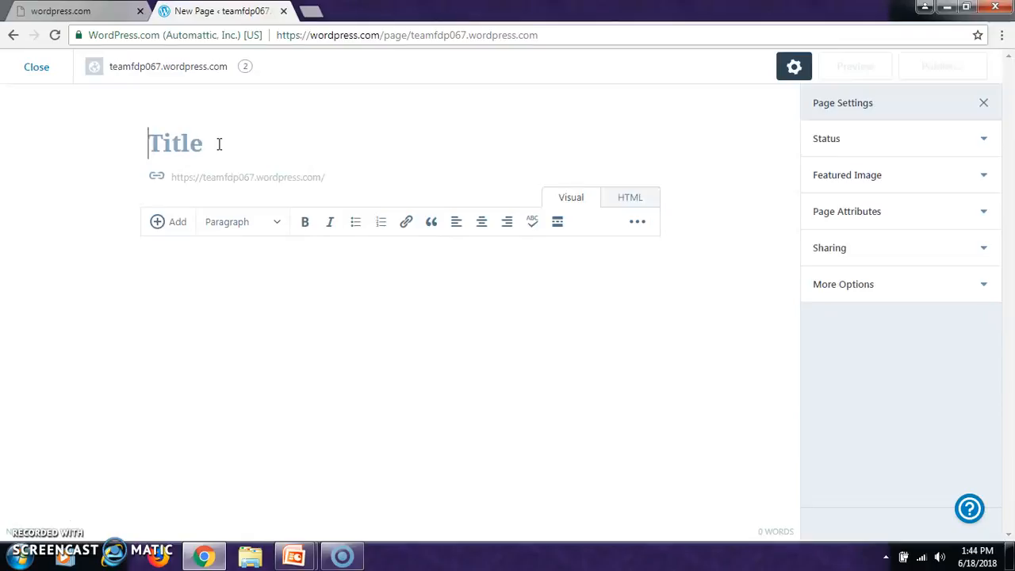
text(Resea)
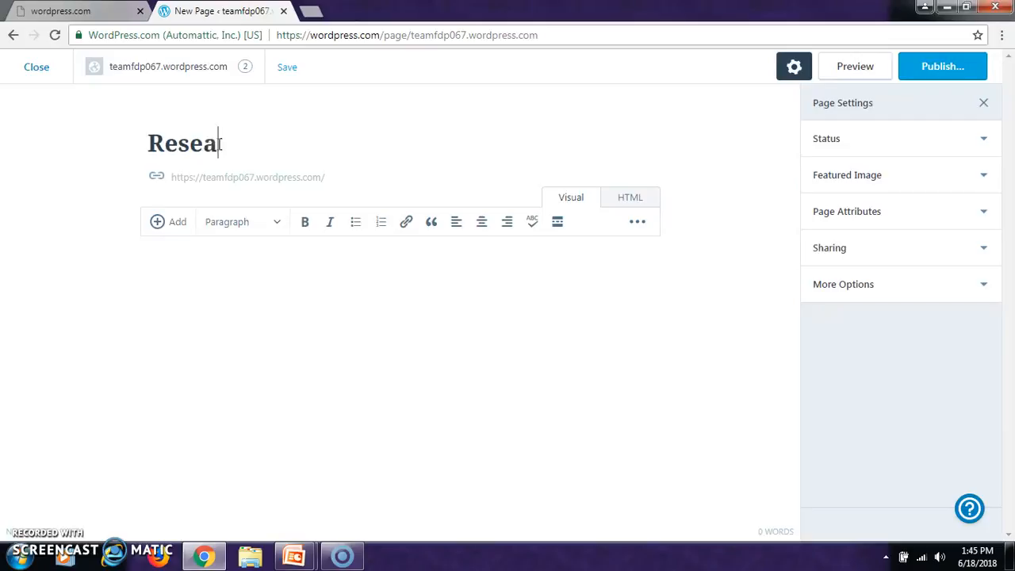
text(rch ac)
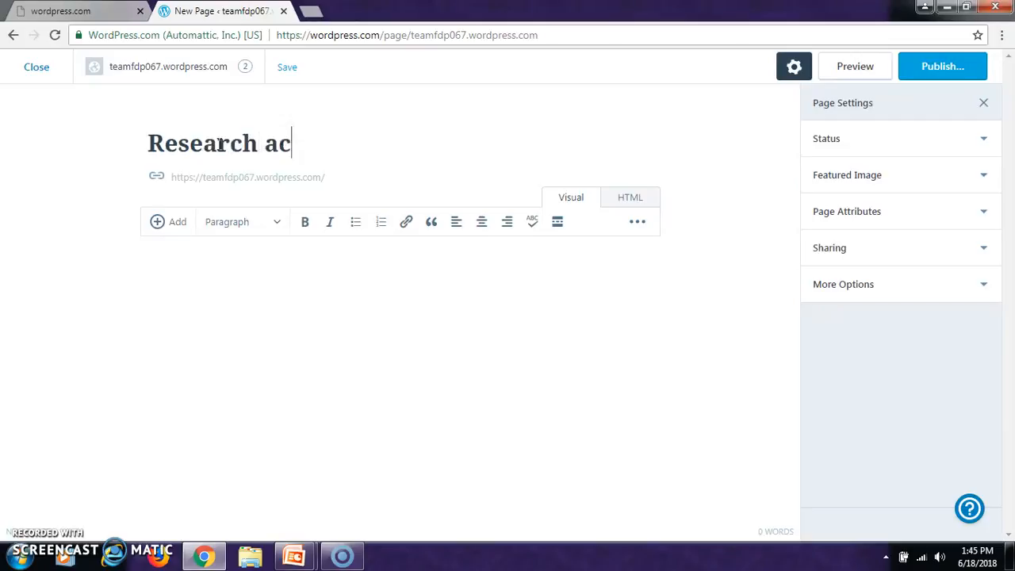
text(tiviti)
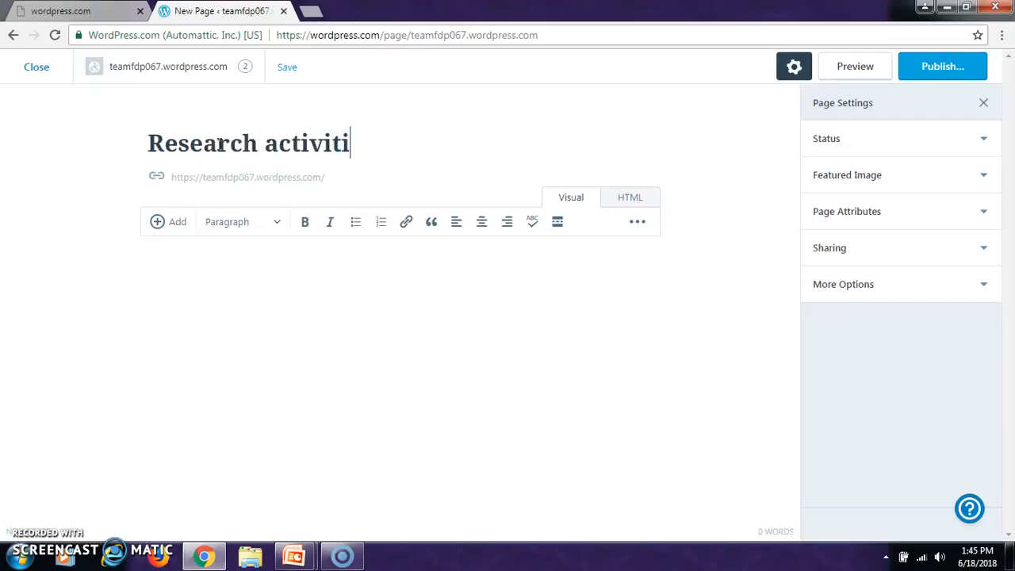
text(es in)
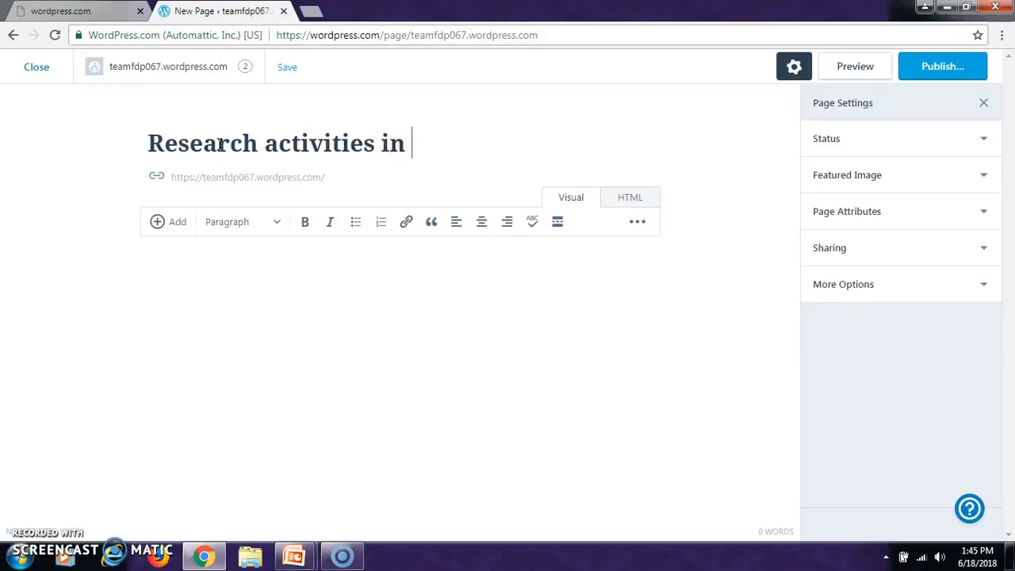
text(chemistry)
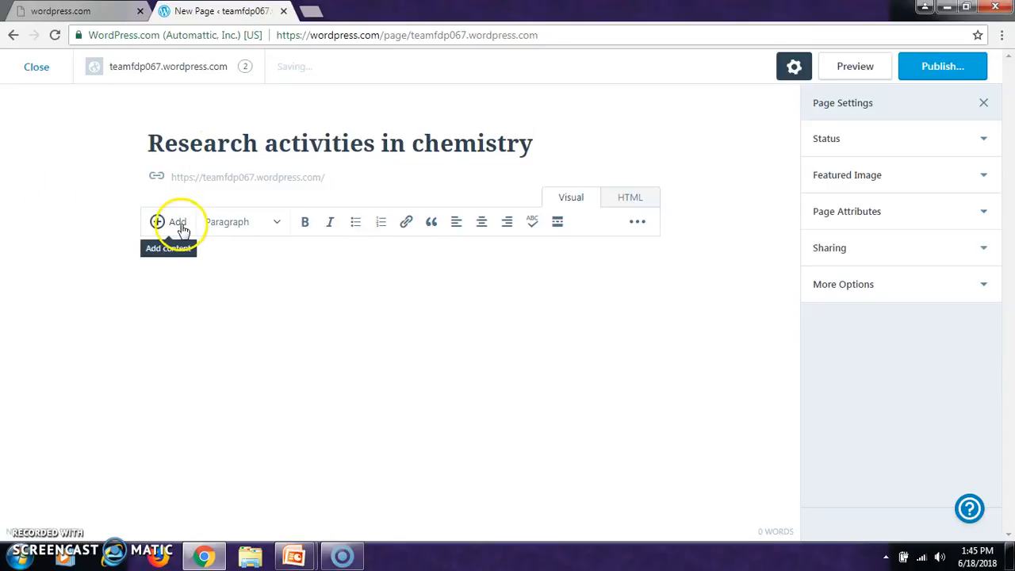
Add media from the library, selecting and inserting the penguin photo into the body
click(167, 221)
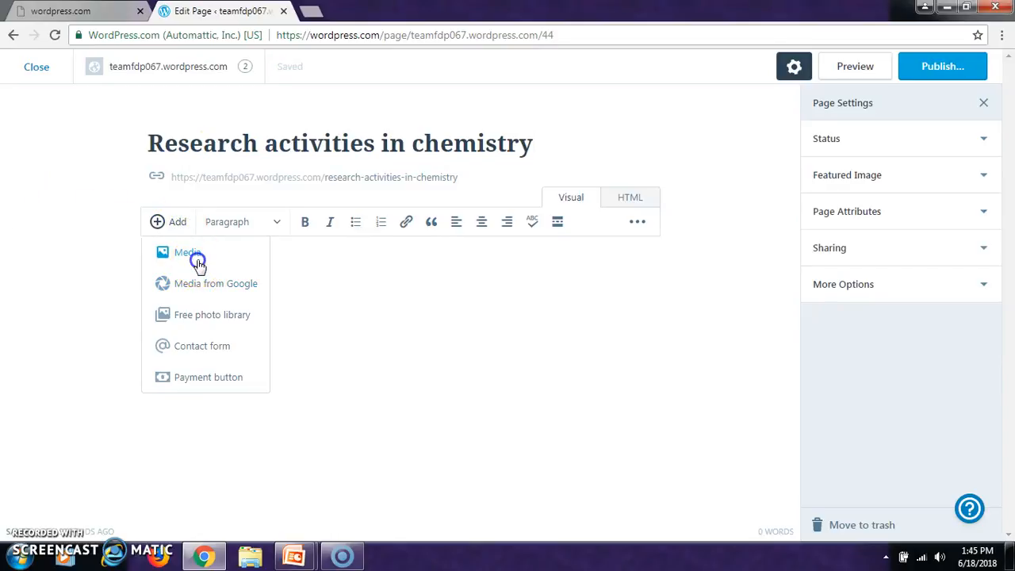
click(188, 252)
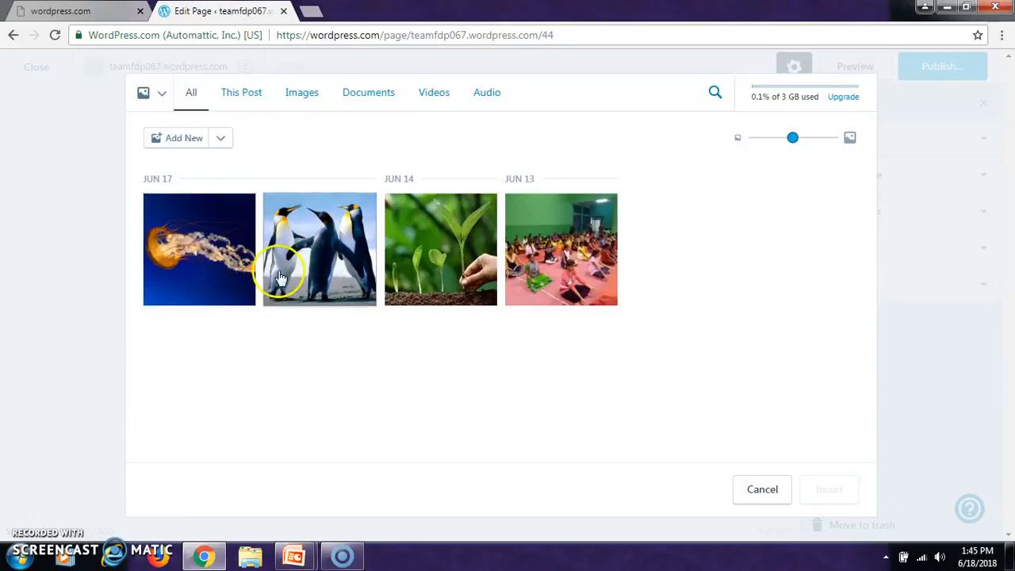
click(761, 489)
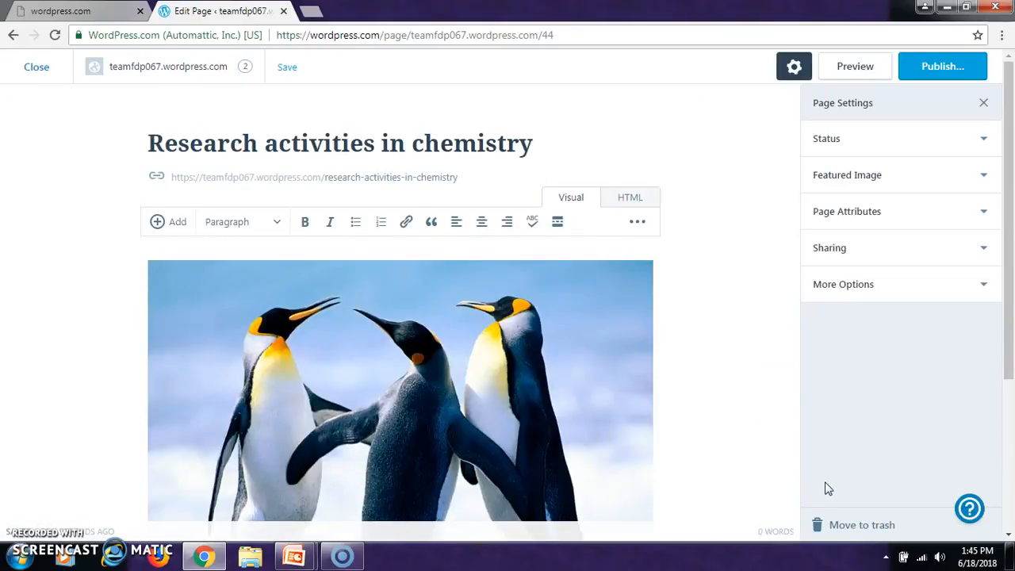
click(287, 66)
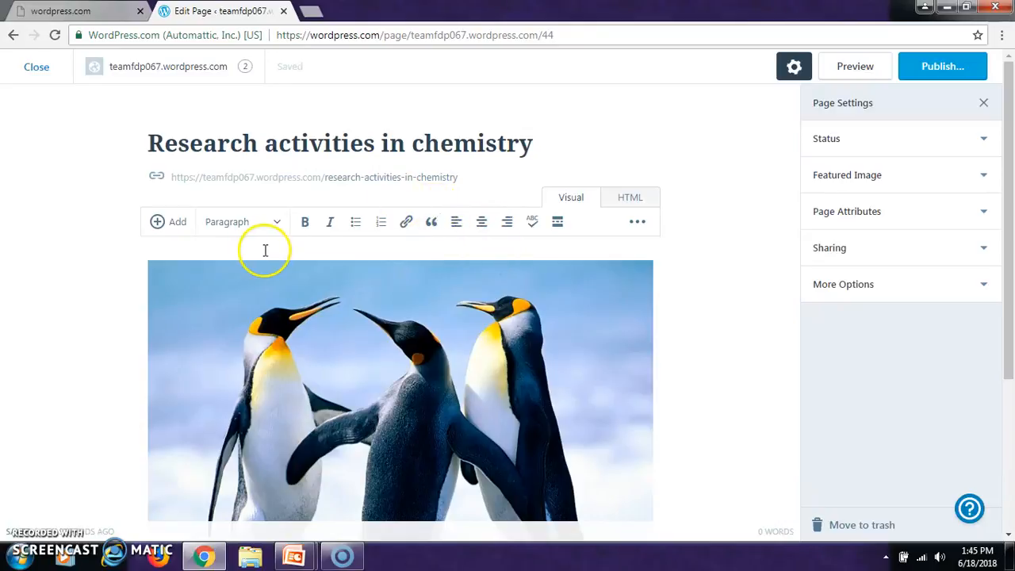
mouse_move(240, 233)
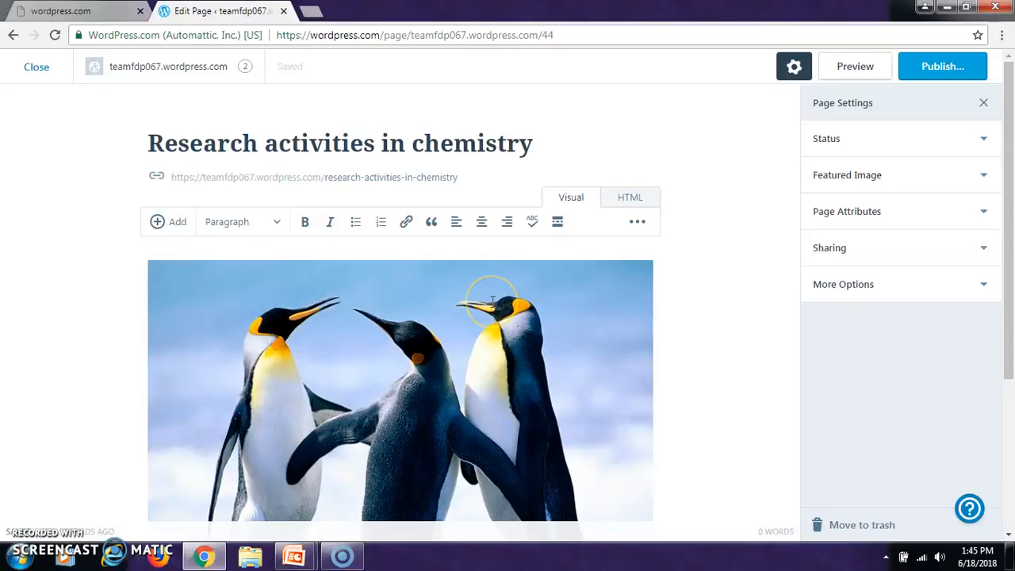
mouse_move(627, 130)
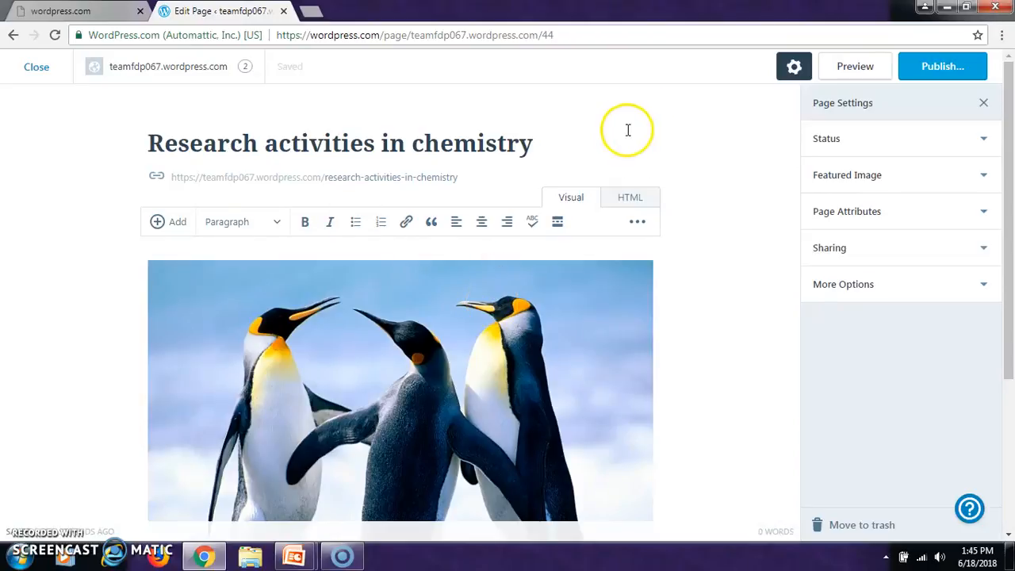
Publish the chemistry page immediately as Public and view its live preview
click(943, 66)
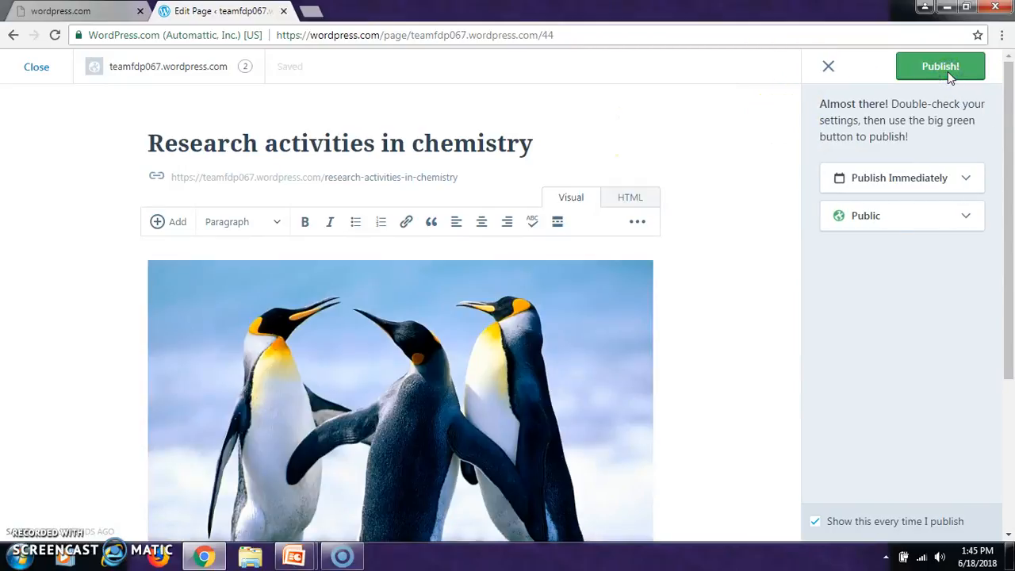
click(940, 66)
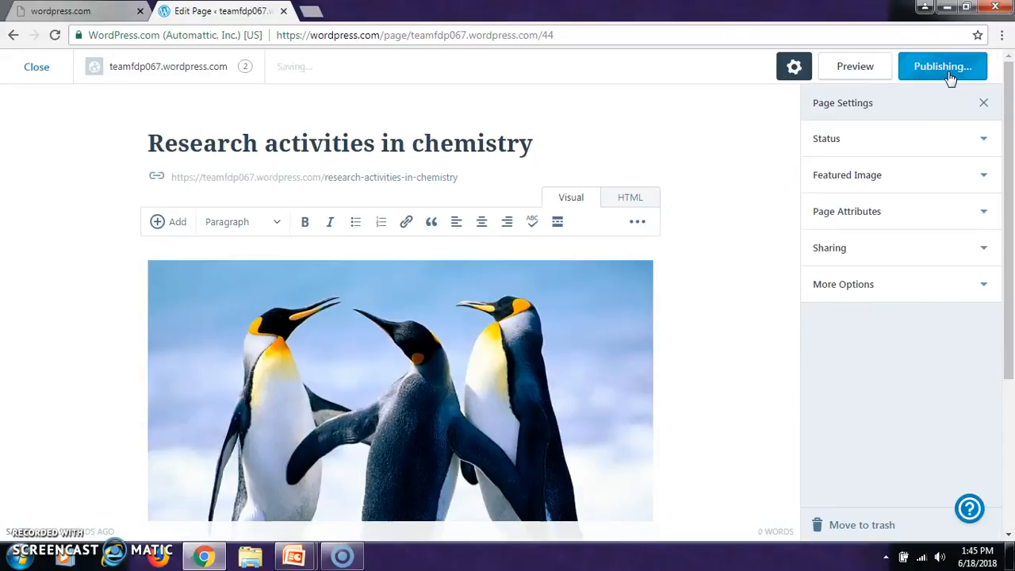
click(942, 65)
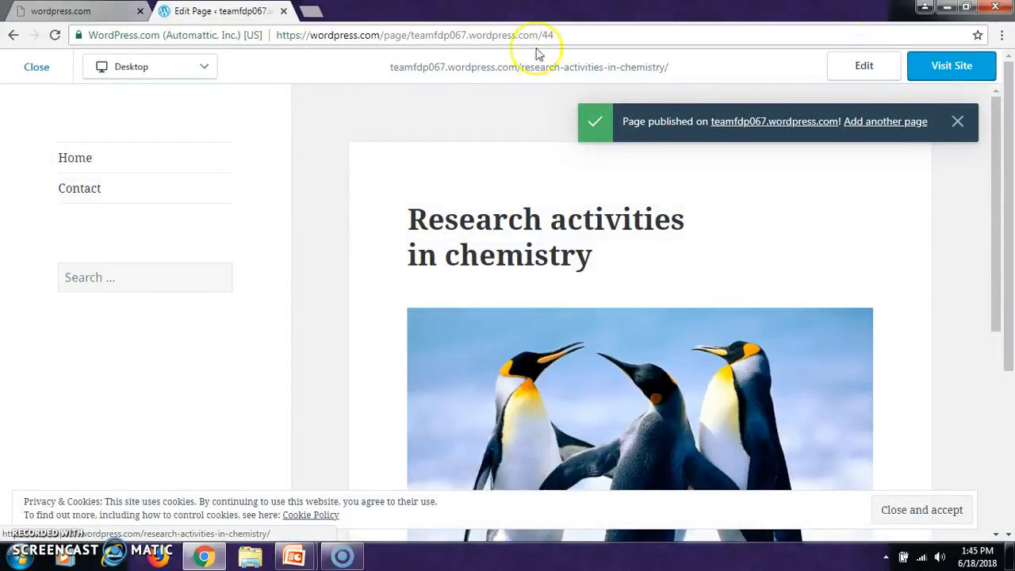
mouse_move(662, 304)
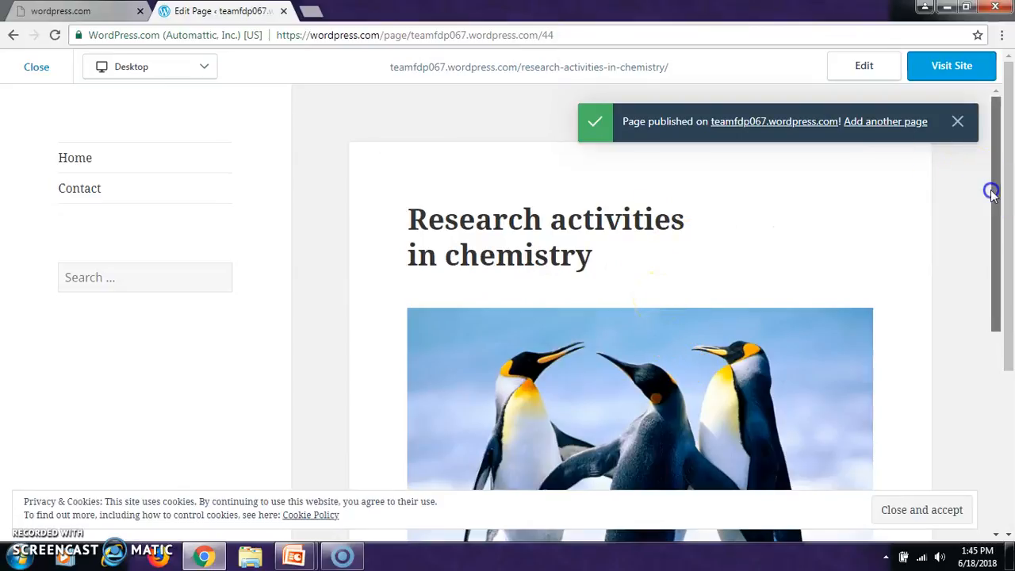
Scroll through the published chemistry page preview, then close it to return to Site Pages
scroll(down, 3)
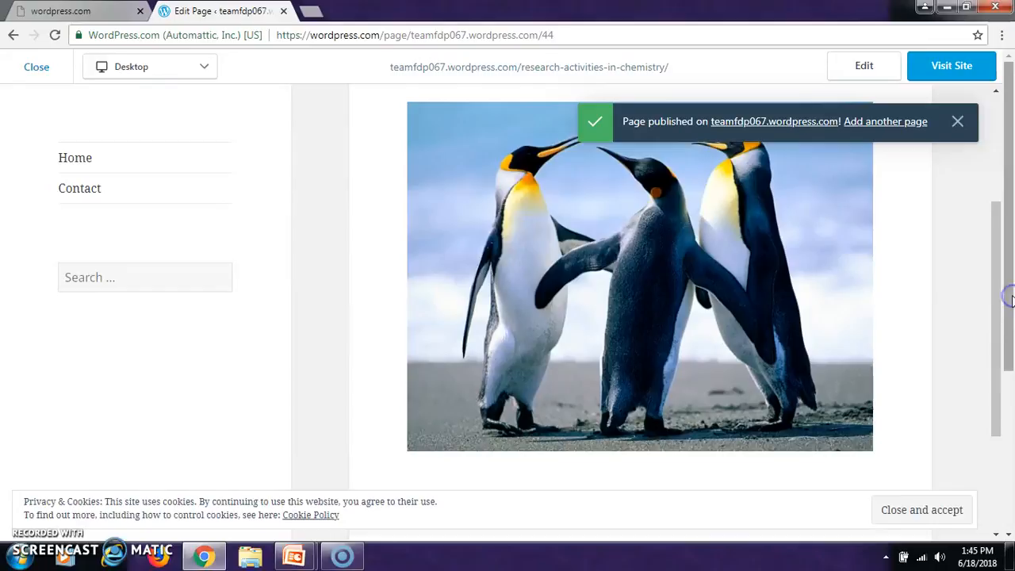
scroll(up, 3)
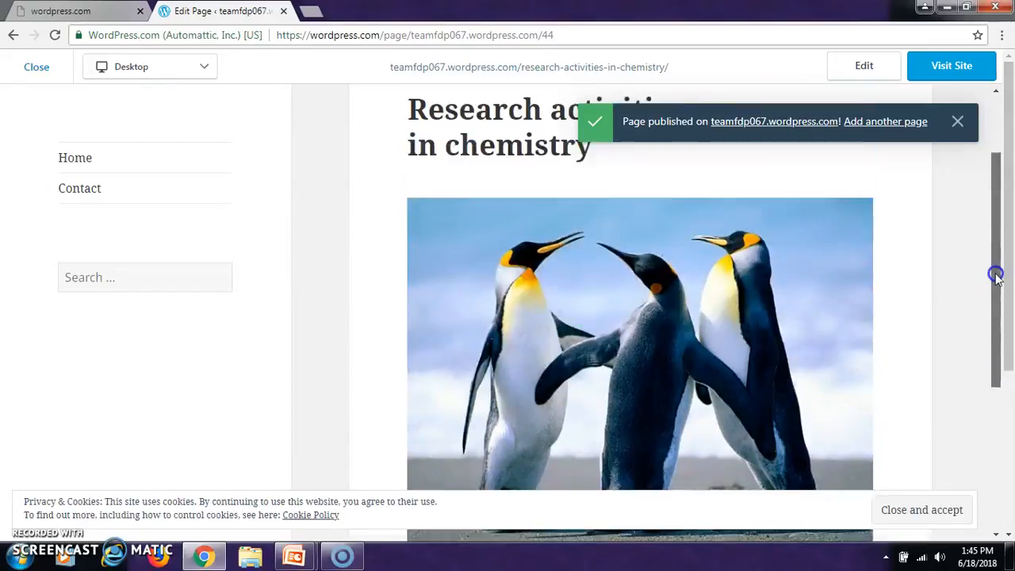
scroll(up, 3)
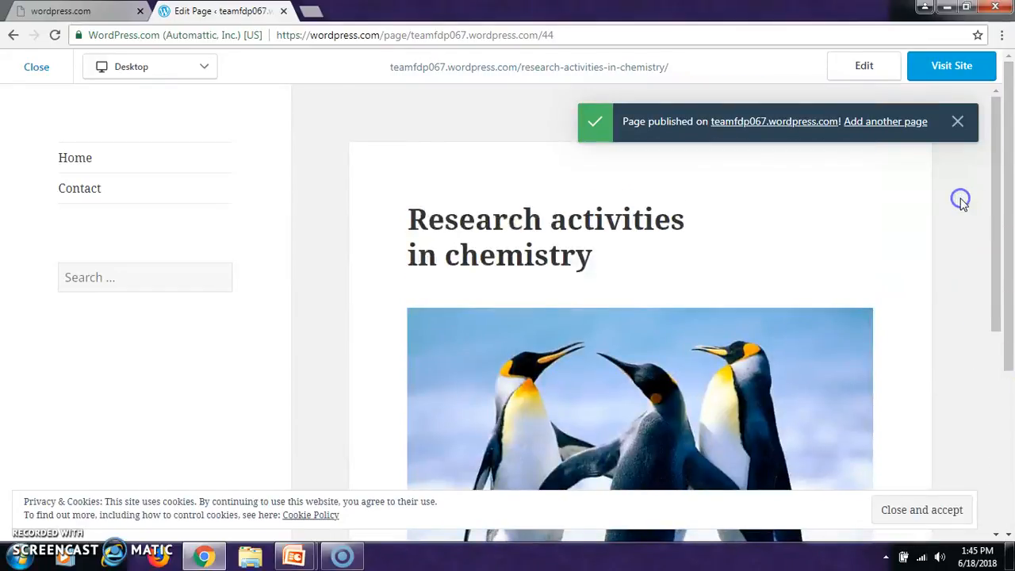
scroll(down, 3)
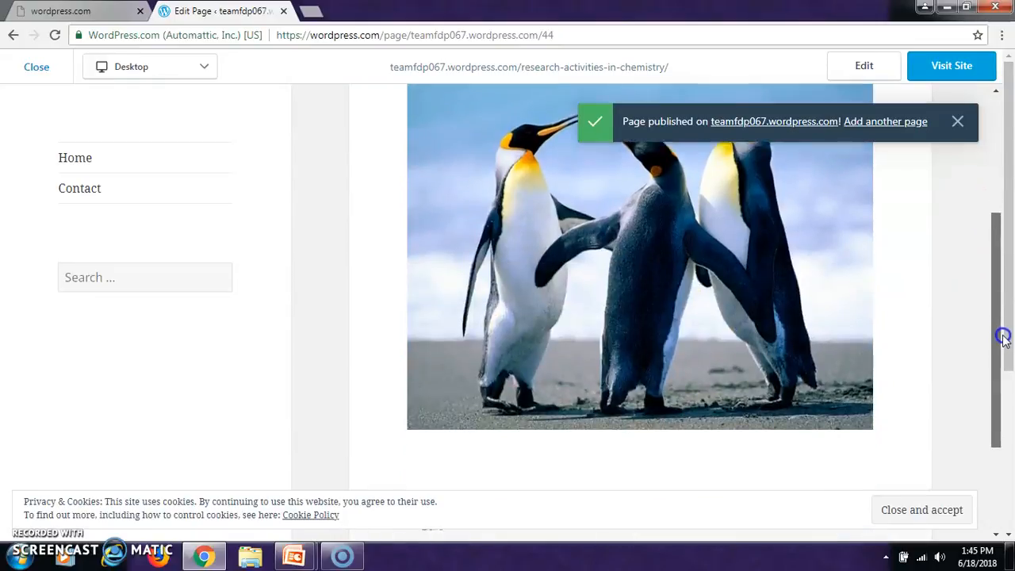
scroll(down, 3)
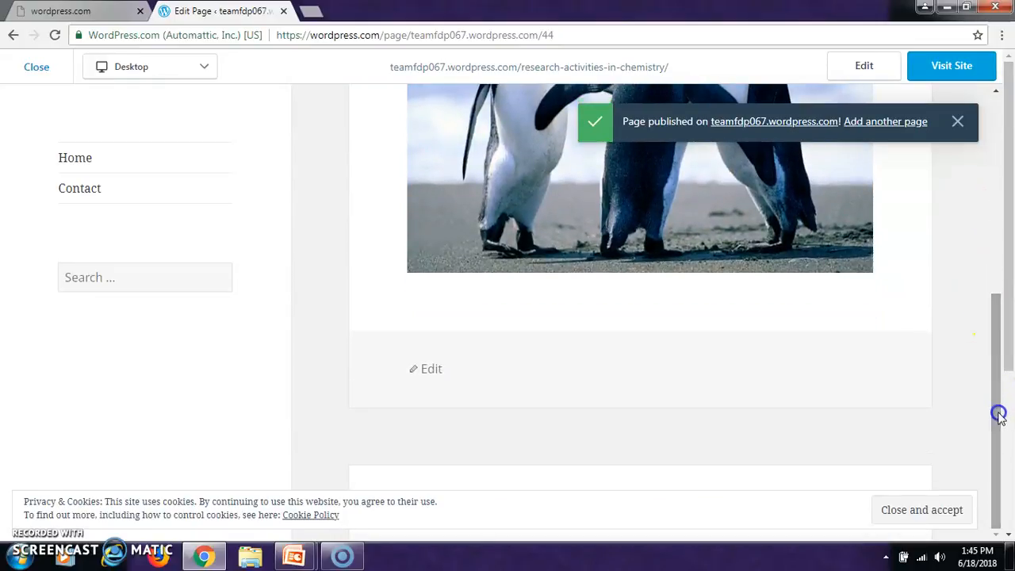
mouse_move(321, 89)
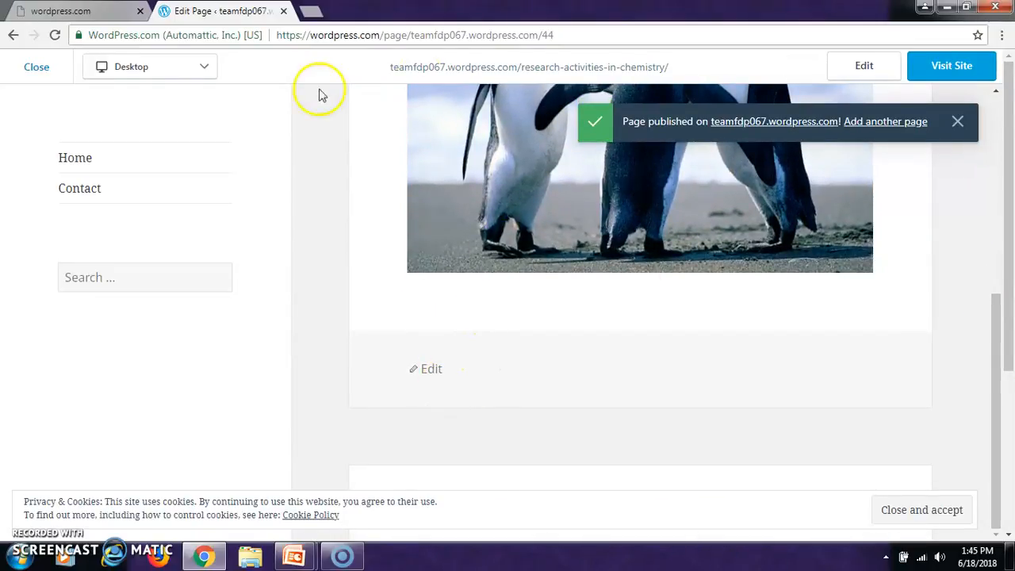
click(37, 66)
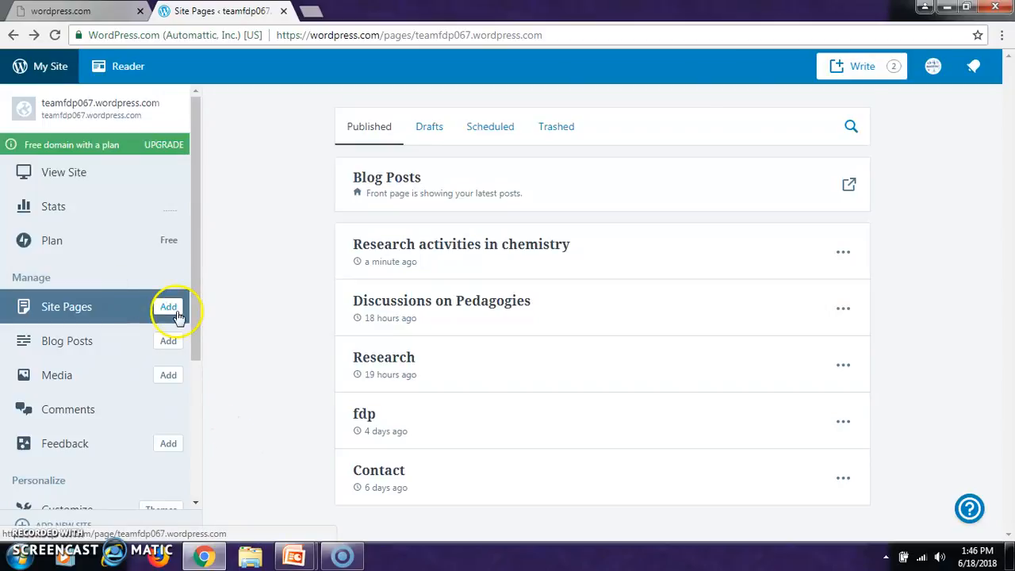
Add another site page and title it 'Extension activities' with a capital E
click(169, 307)
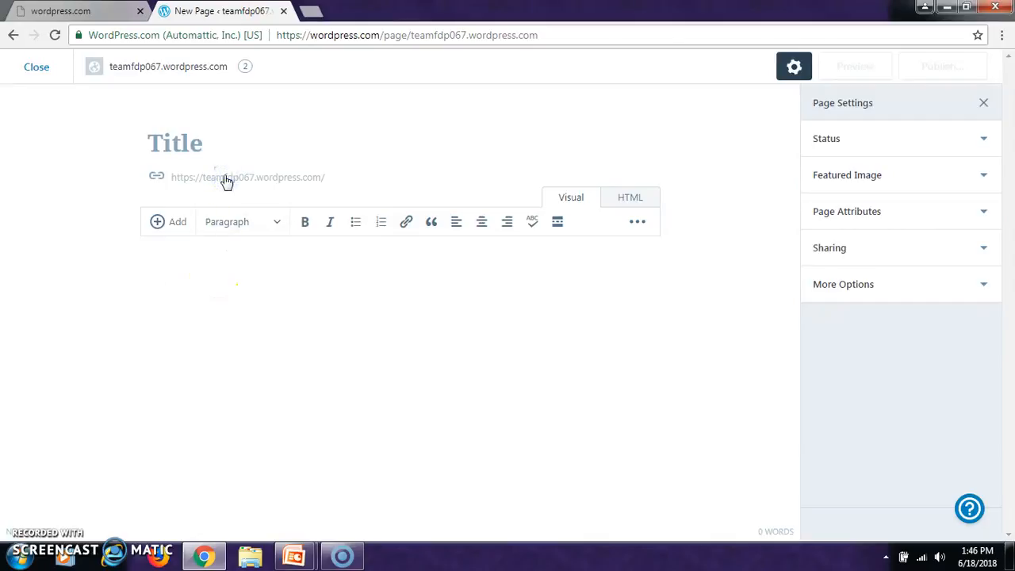
click(147, 270)
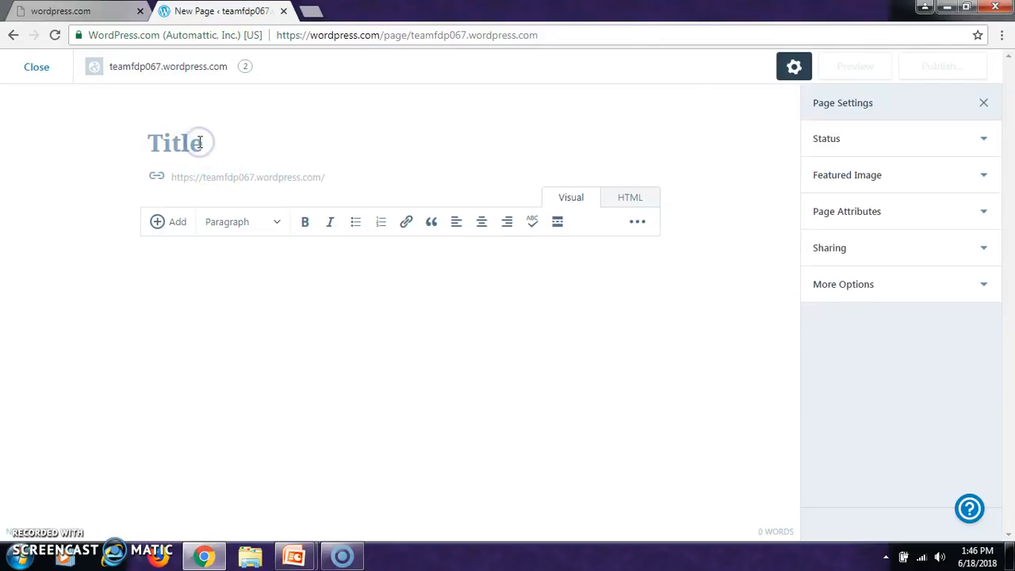
text(ex)
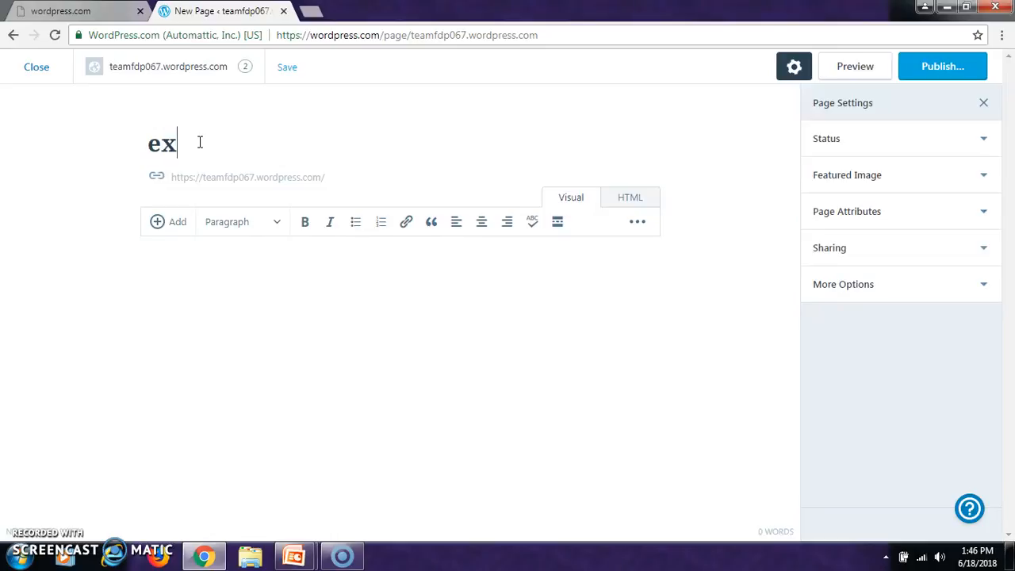
text(tension)
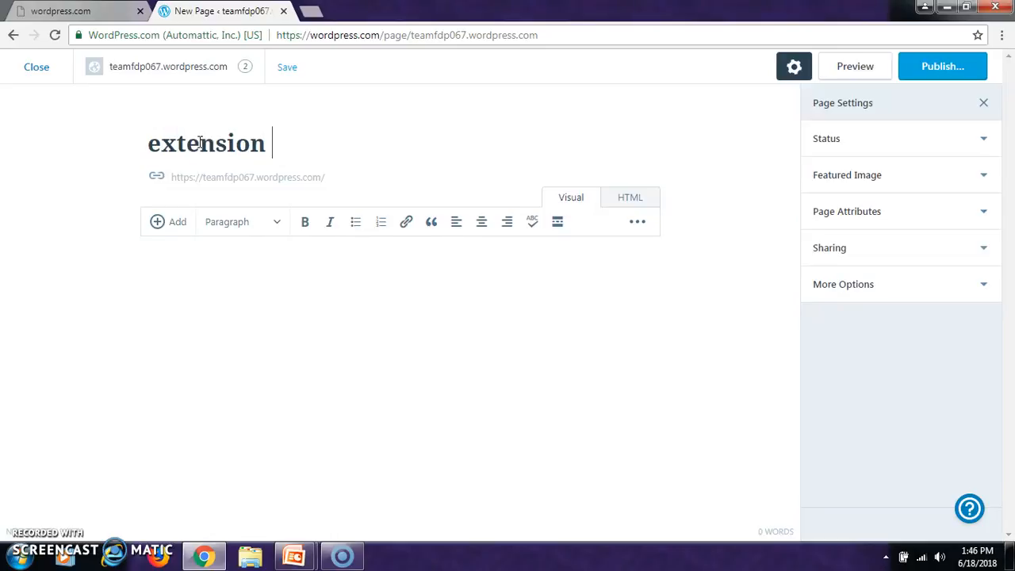
text(activities)
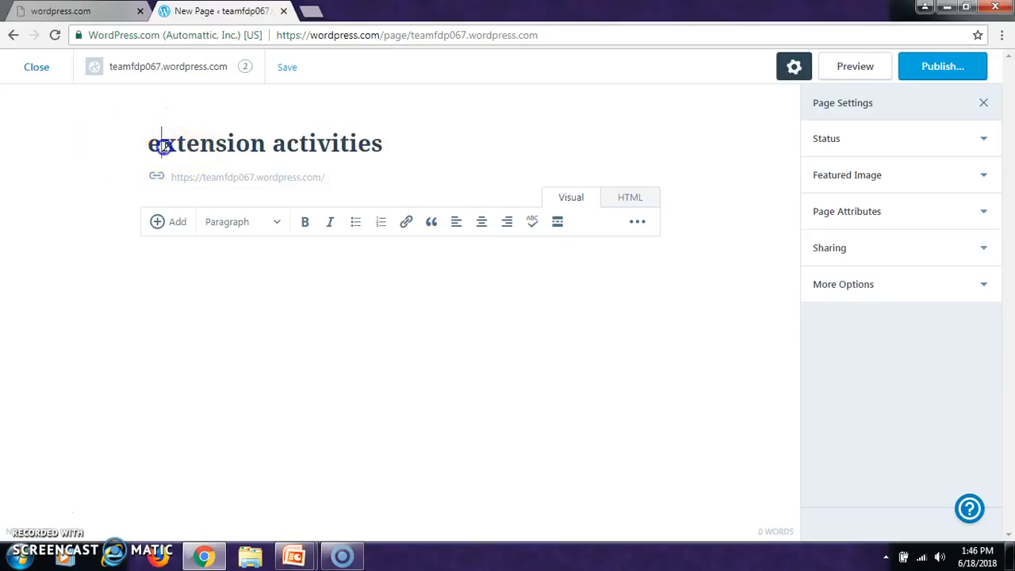
text(E)
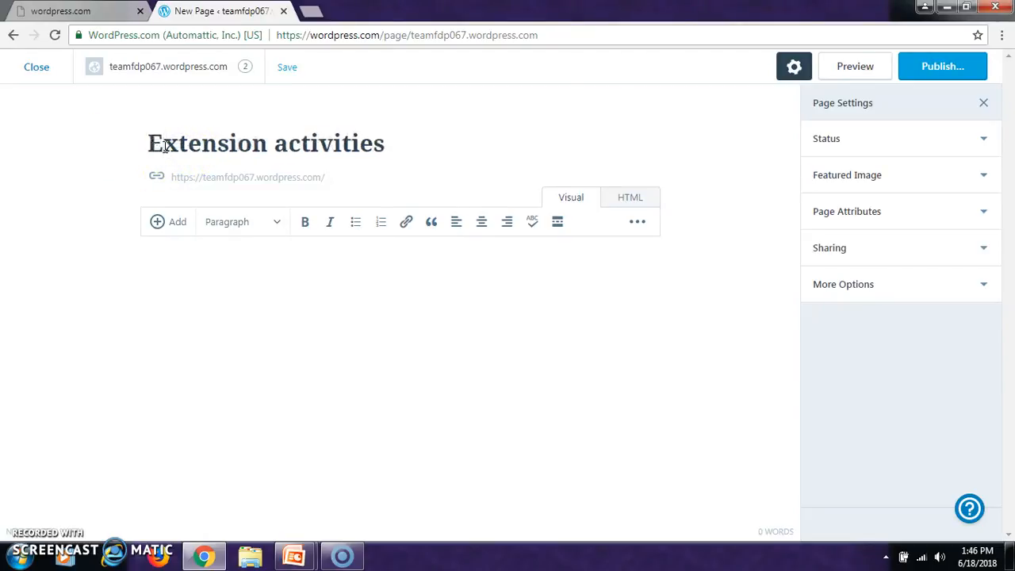
mouse_move(341, 131)
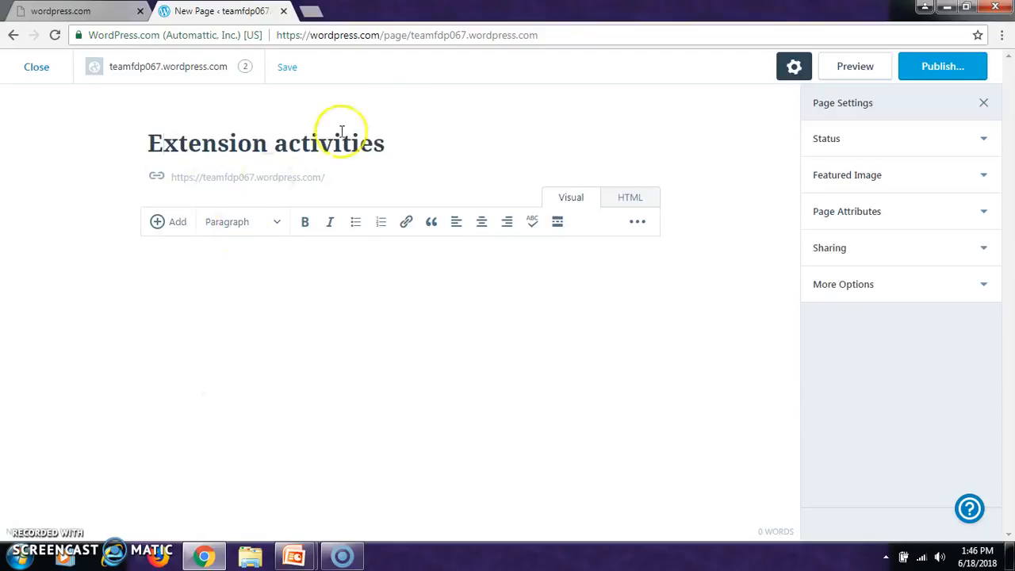
Add media from the library, choosing and inserting the jellyfish image into the body
click(168, 221)
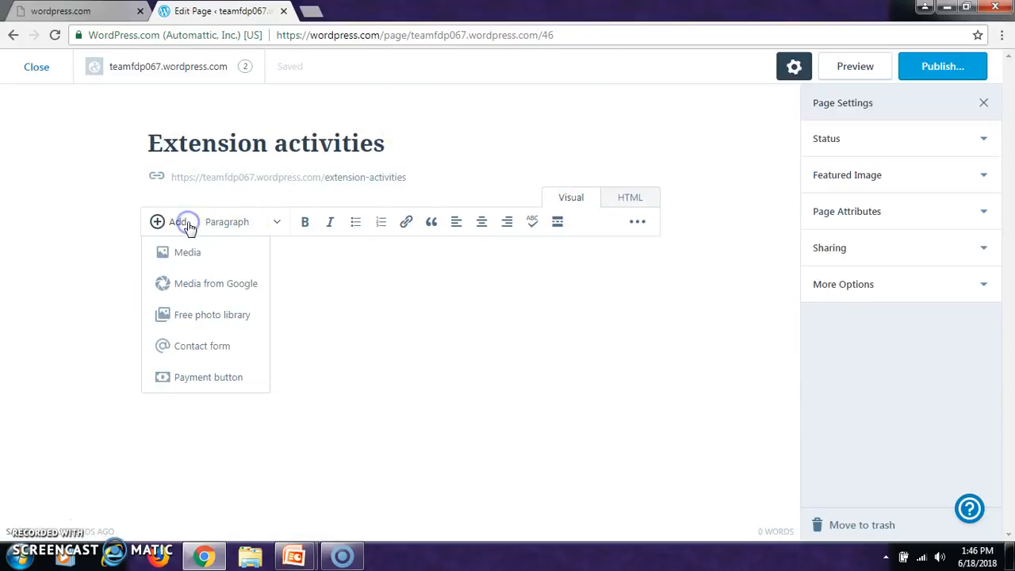
click(188, 252)
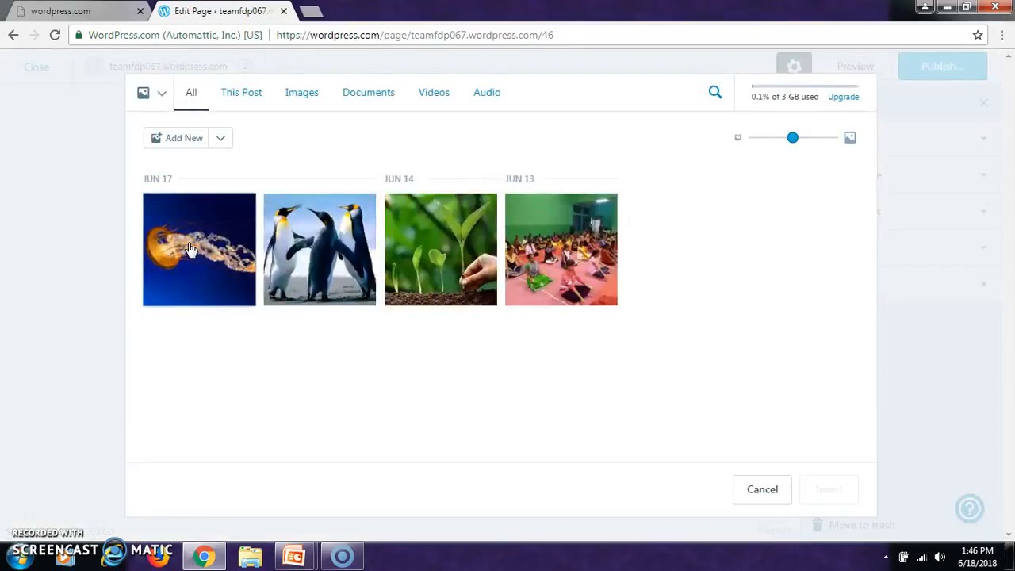
click(199, 249)
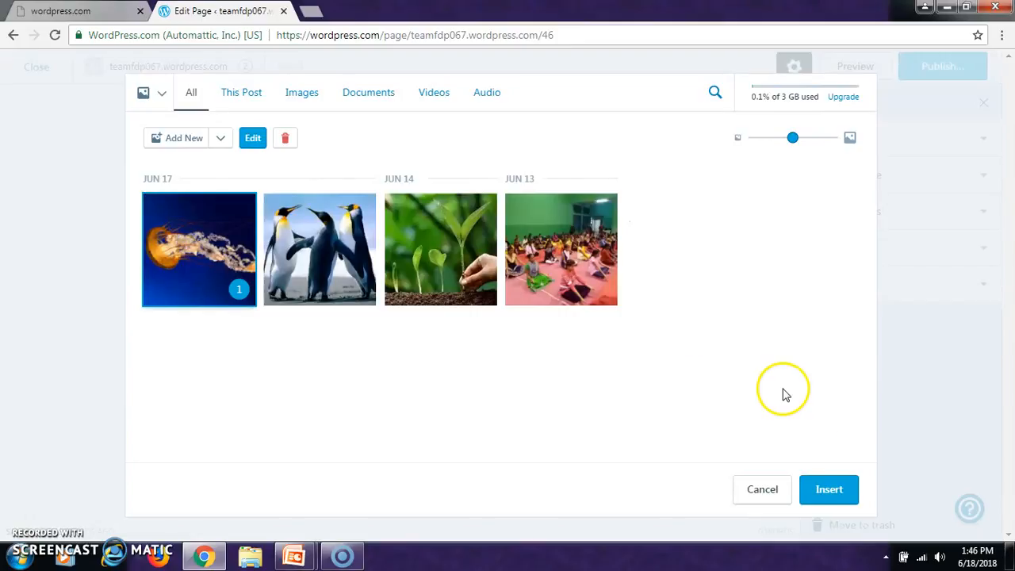
click(762, 489)
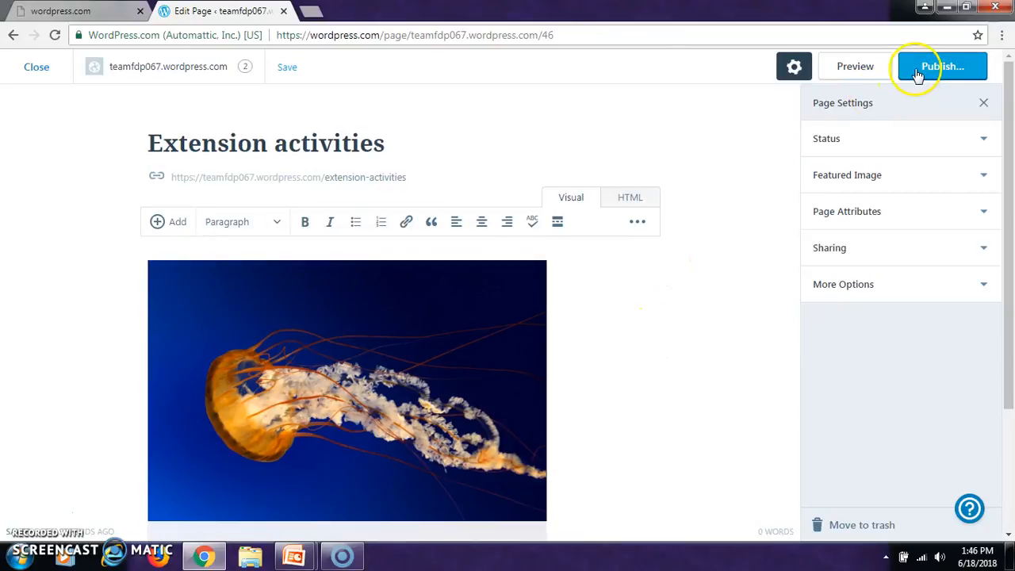
Publish the Extension activities page immediately and wait for its live preview
click(940, 66)
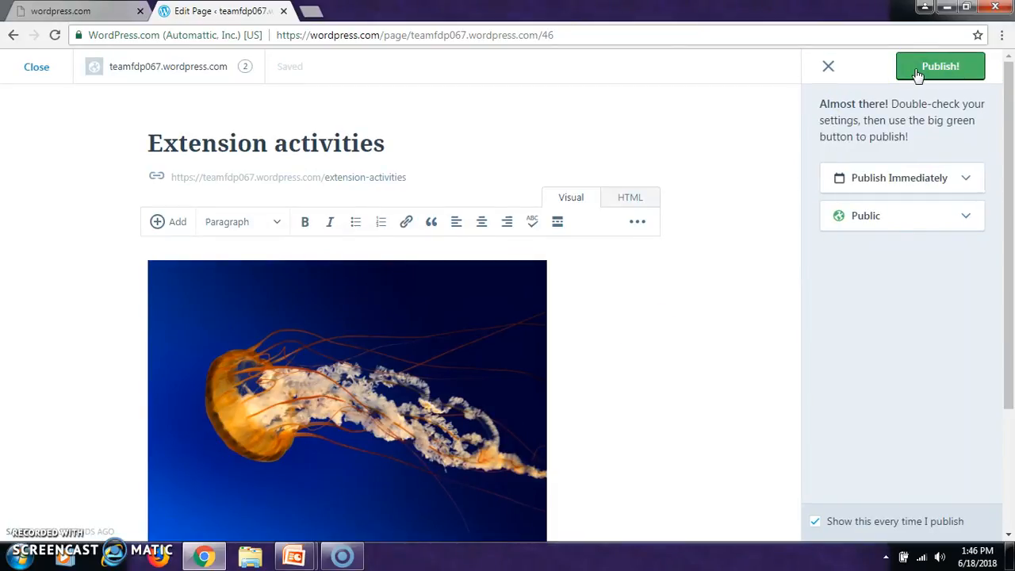
click(941, 66)
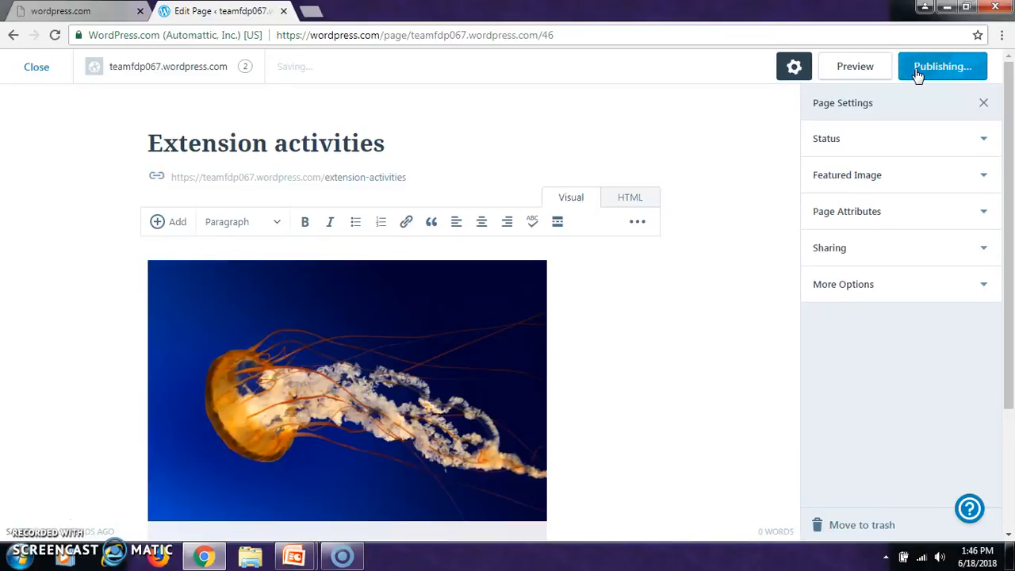
click(943, 66)
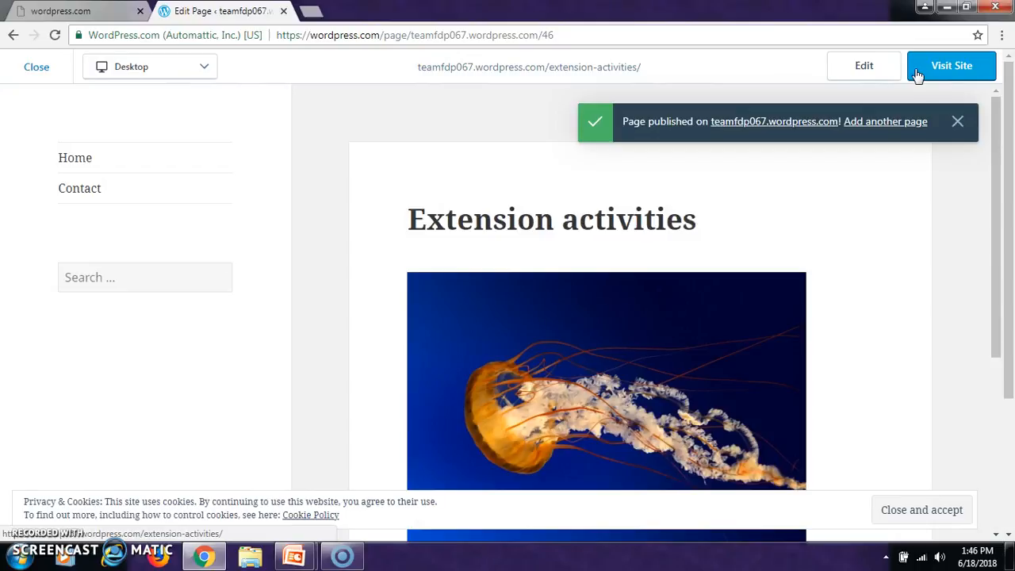
mouse_move(70, 107)
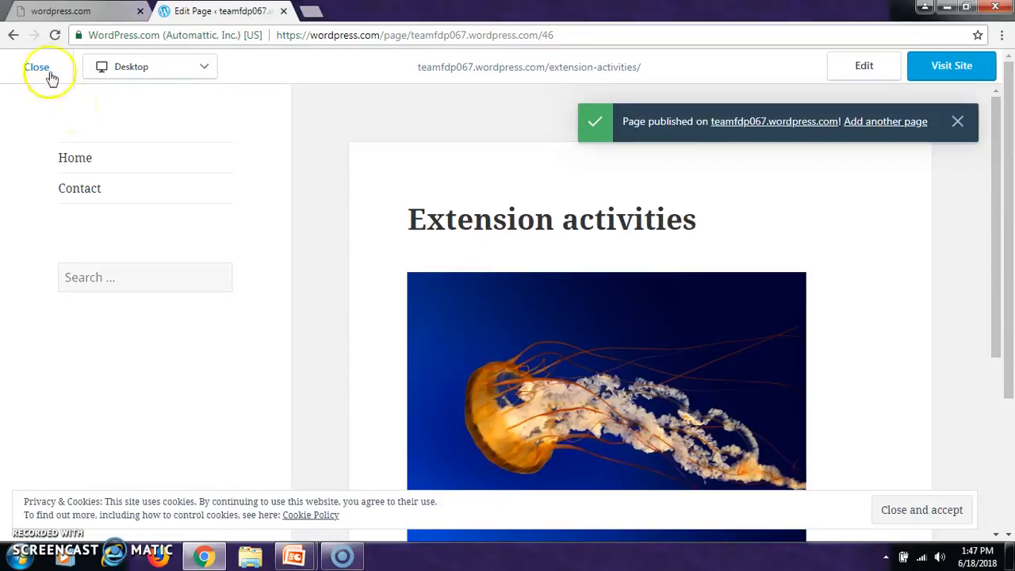
Reopen both new pages to confirm their photos, then close back to Site Pages
click(37, 67)
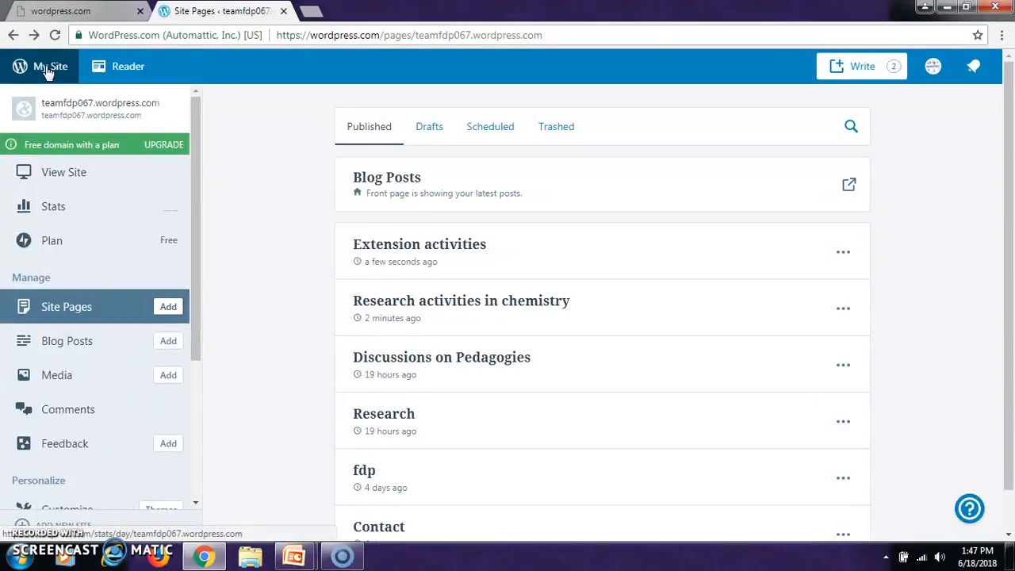
mouse_move(433, 248)
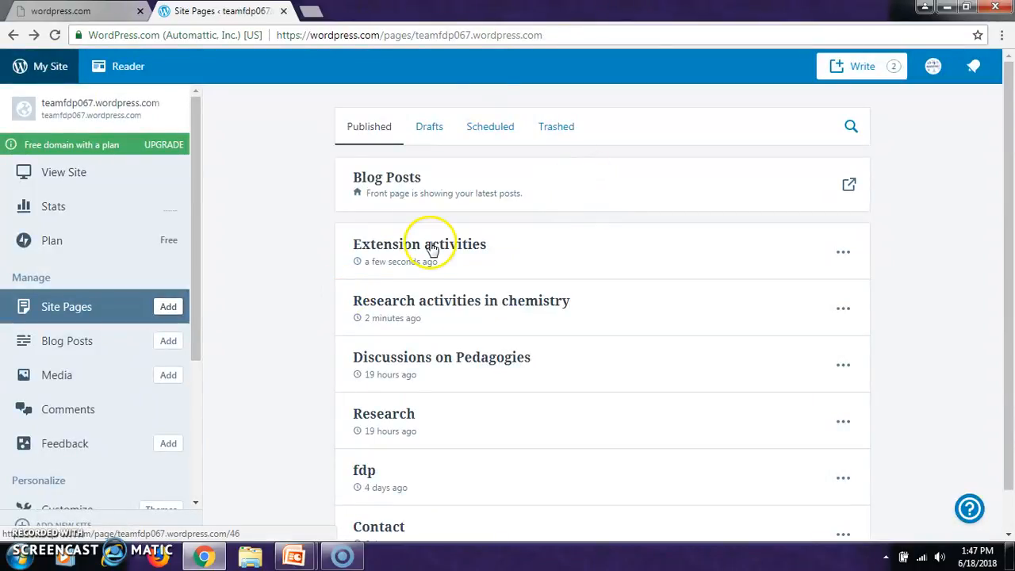
click(419, 243)
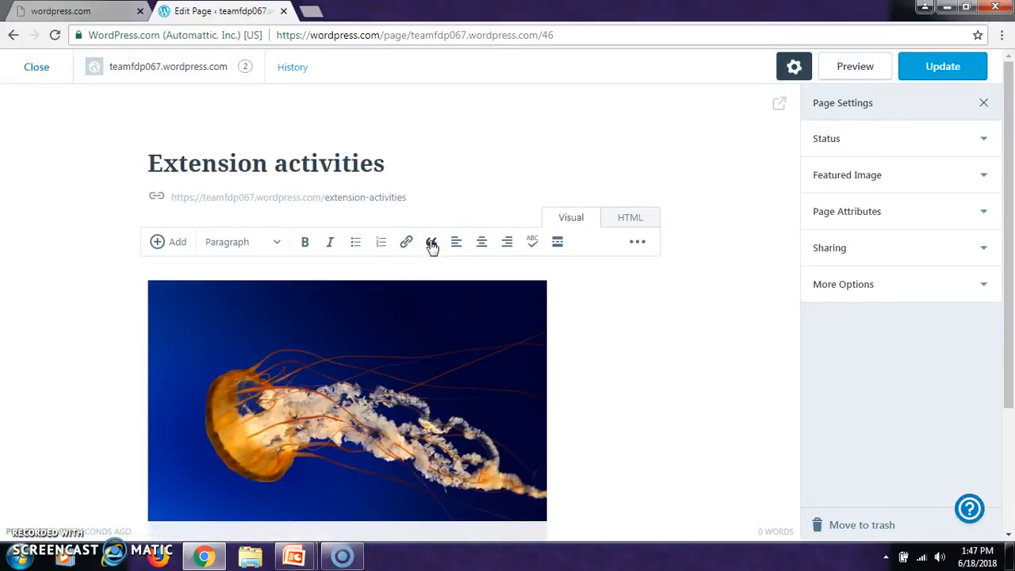
mouse_move(36, 67)
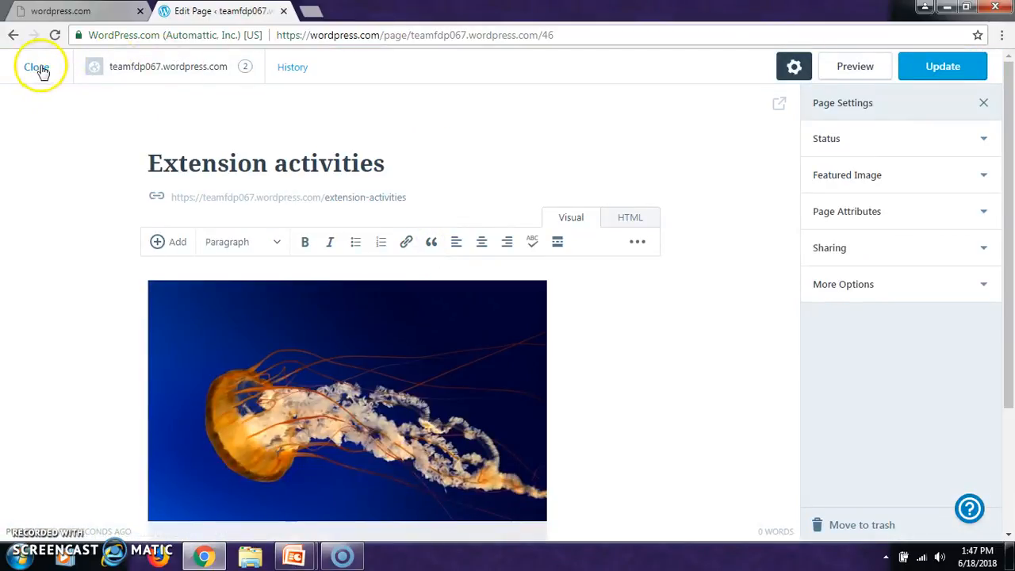
click(37, 67)
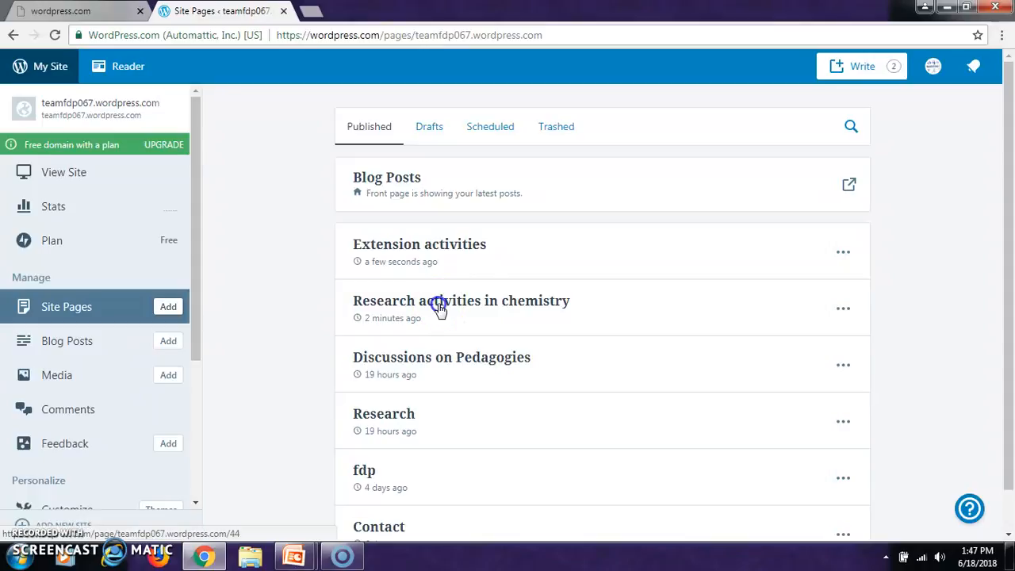
click(461, 301)
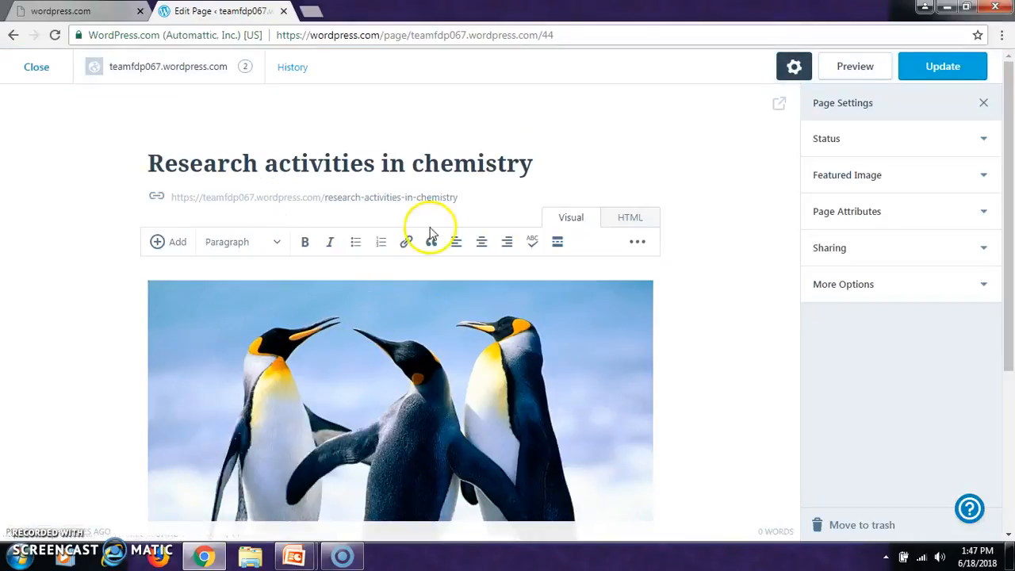
mouse_move(37, 66)
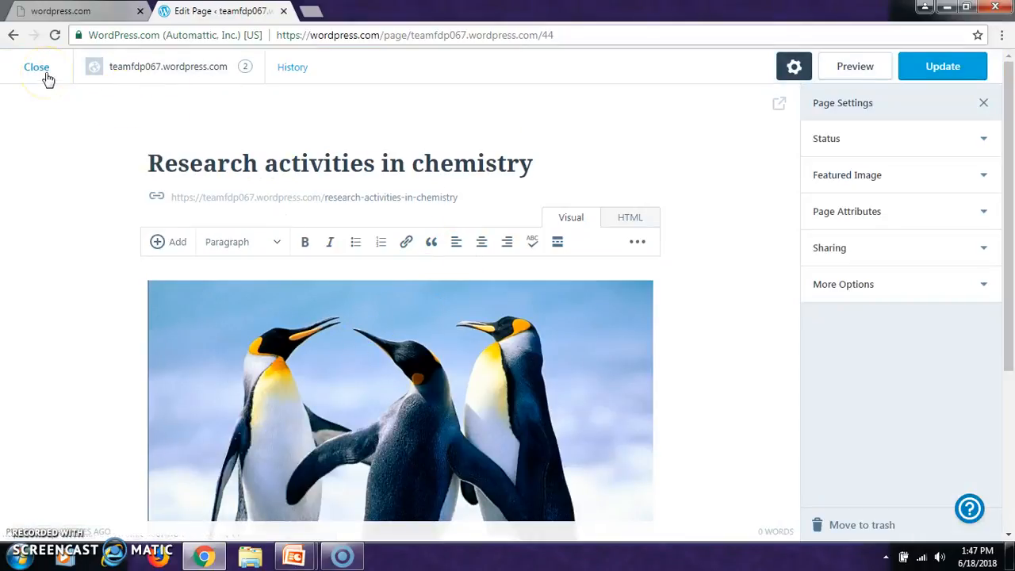
click(36, 67)
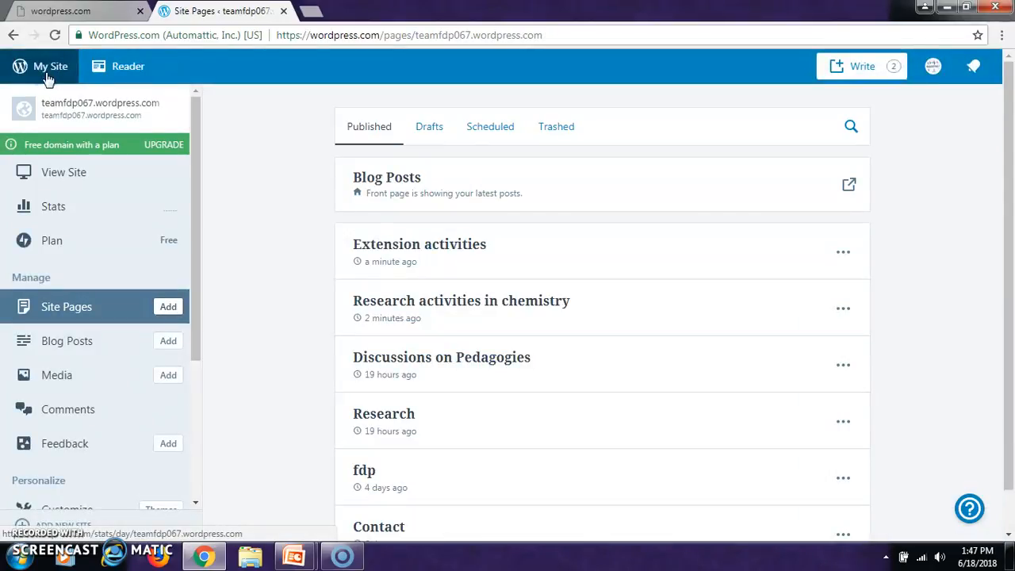
mouse_move(196, 272)
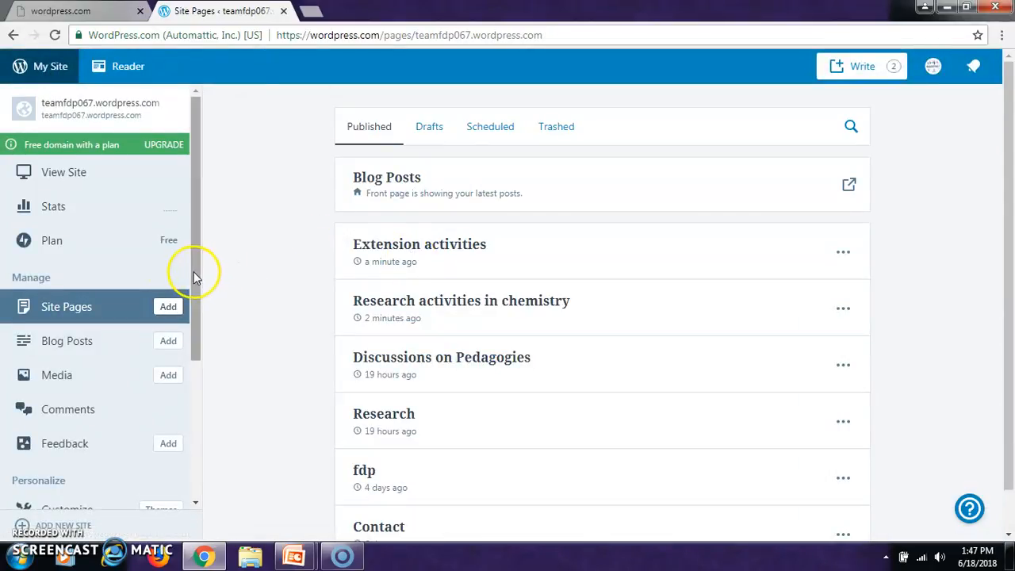
scroll(down, 3)
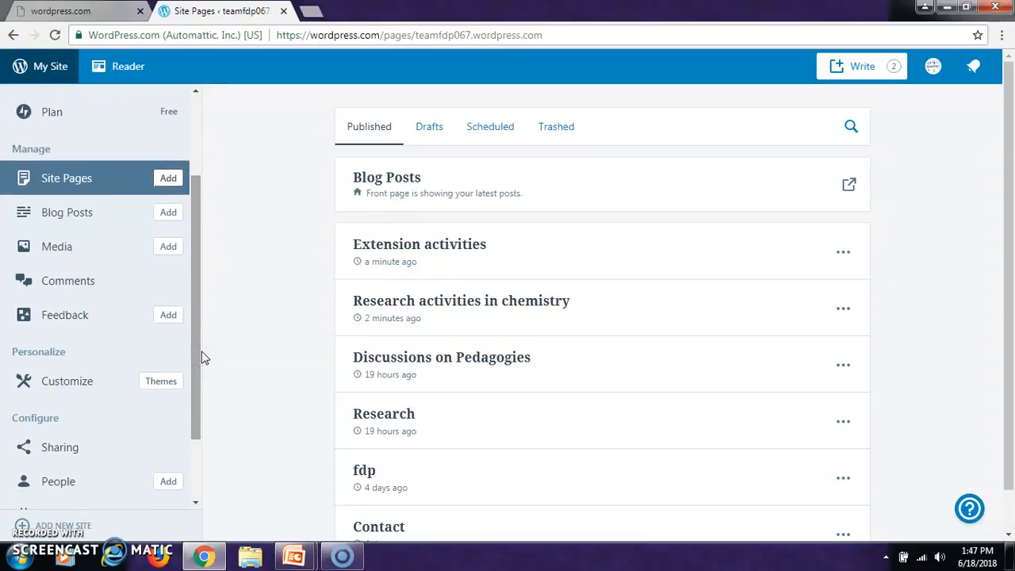
mouse_move(100, 252)
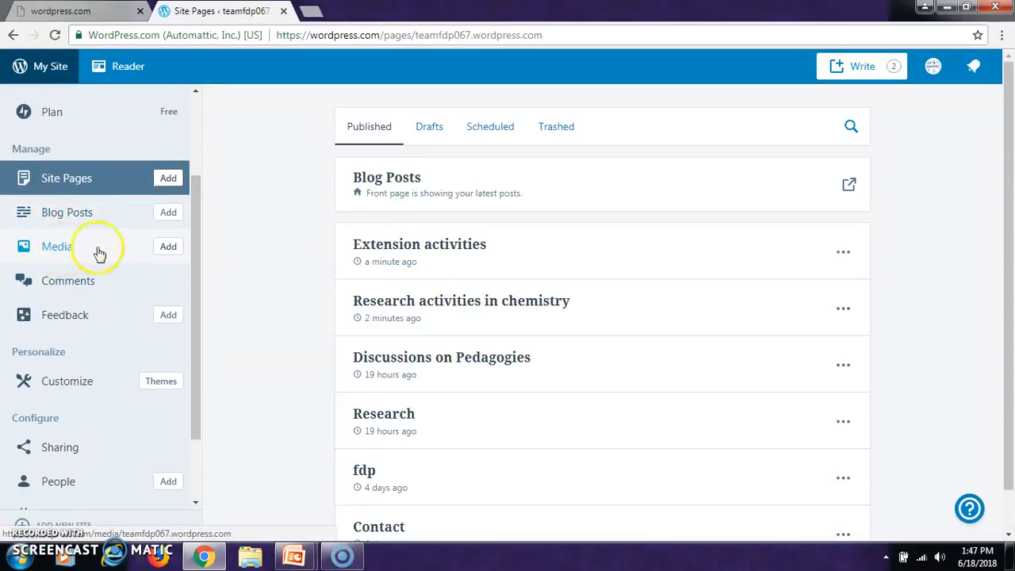
mouse_move(198, 273)
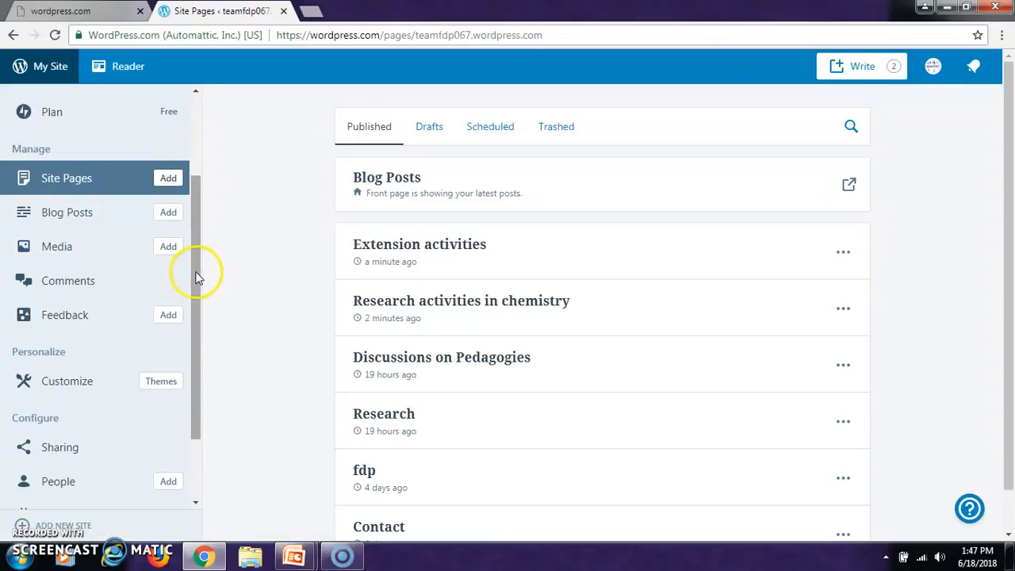
scroll(down, 3)
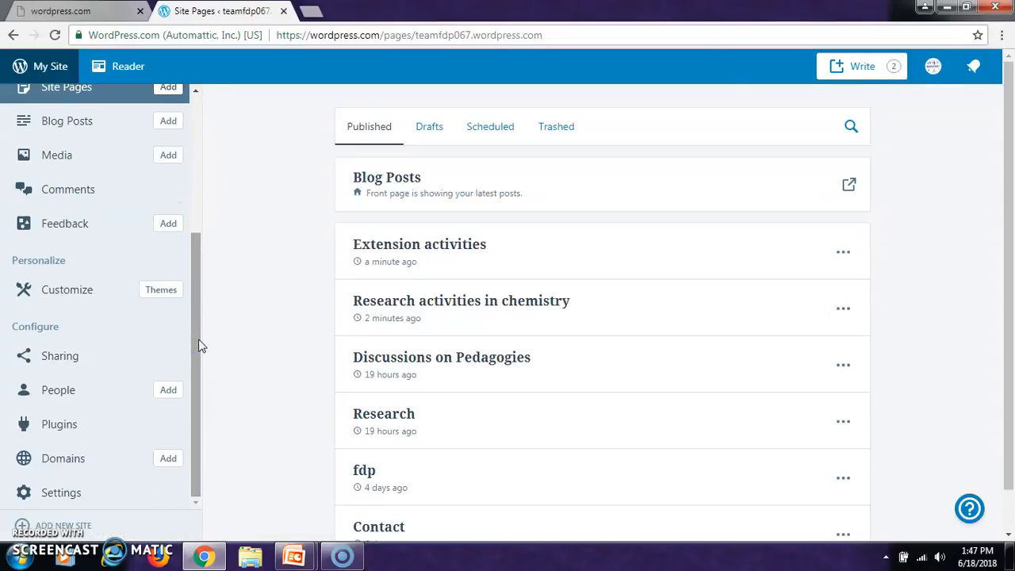
scroll(up, 3)
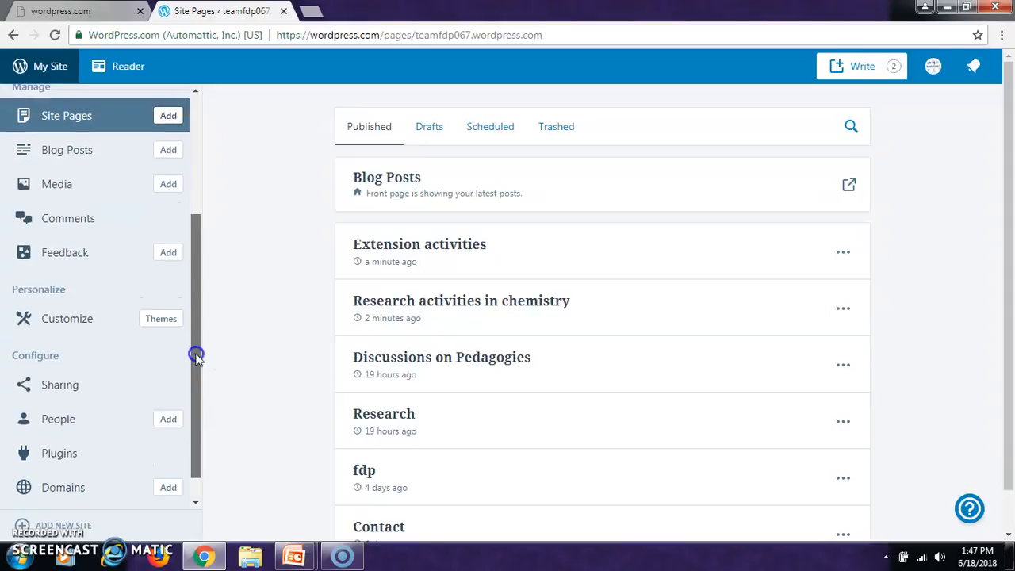
scroll(up, 3)
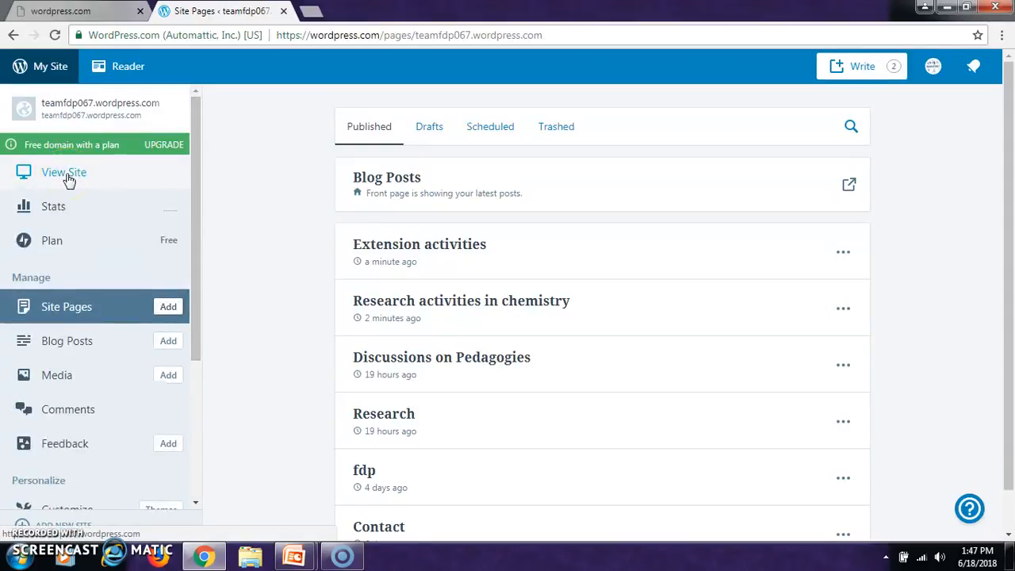
click(64, 172)
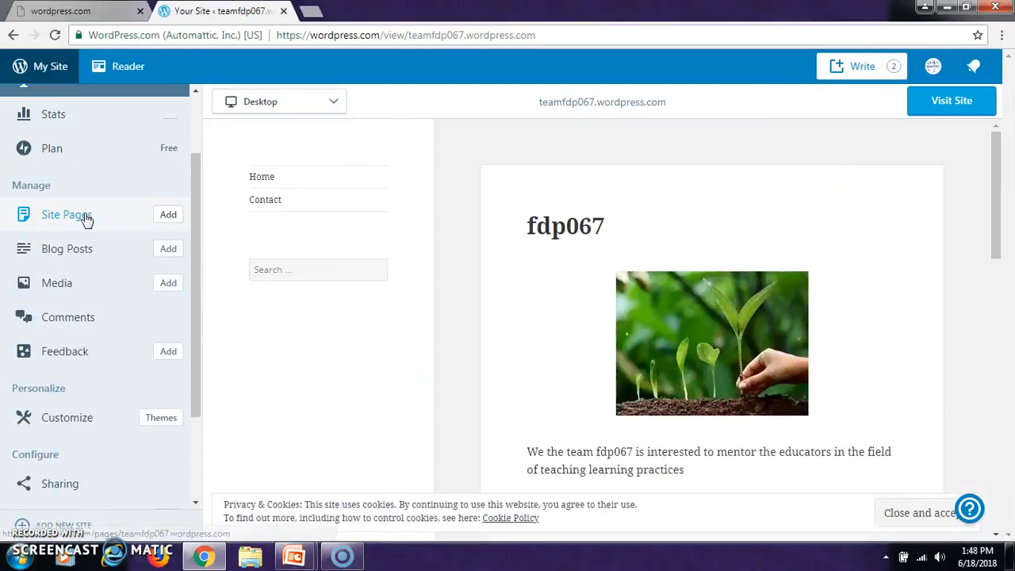
click(67, 215)
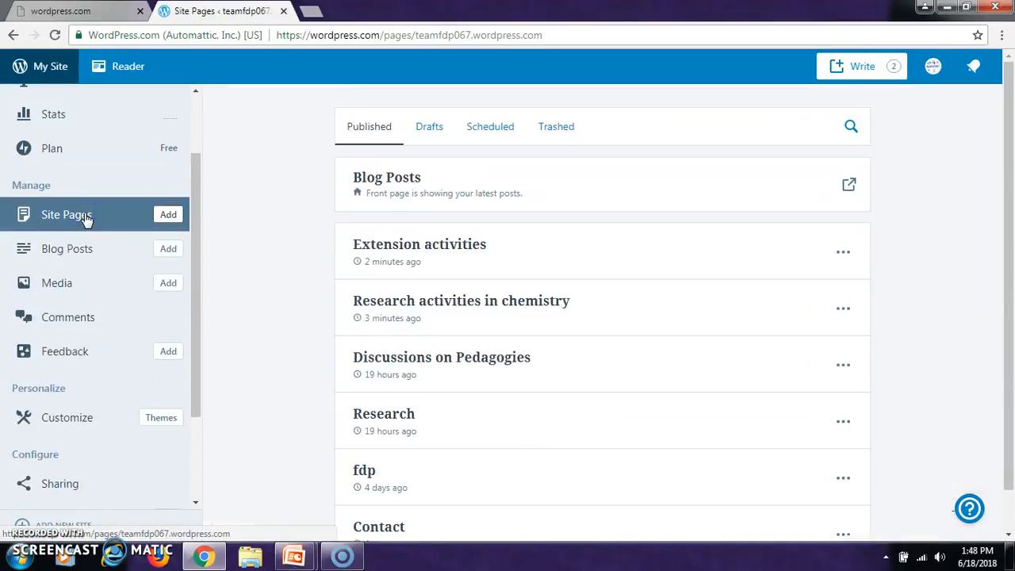
mouse_move(357, 194)
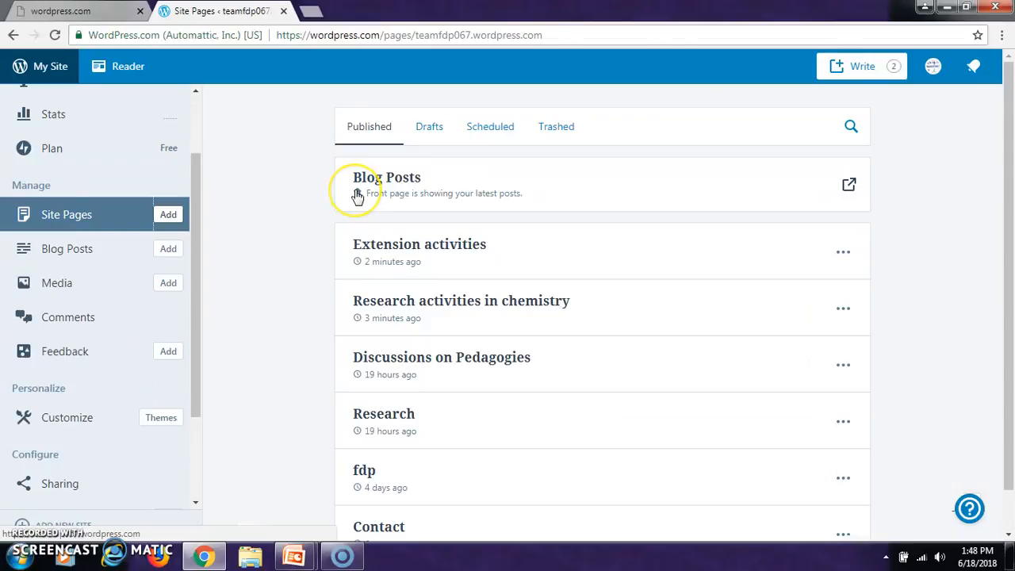
mouse_move(422, 232)
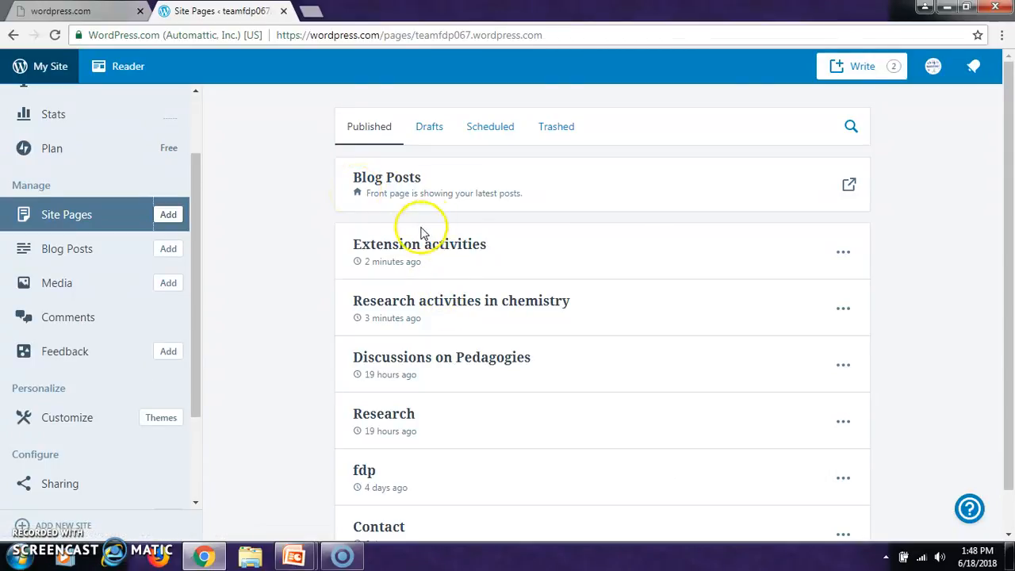
mouse_move(317, 383)
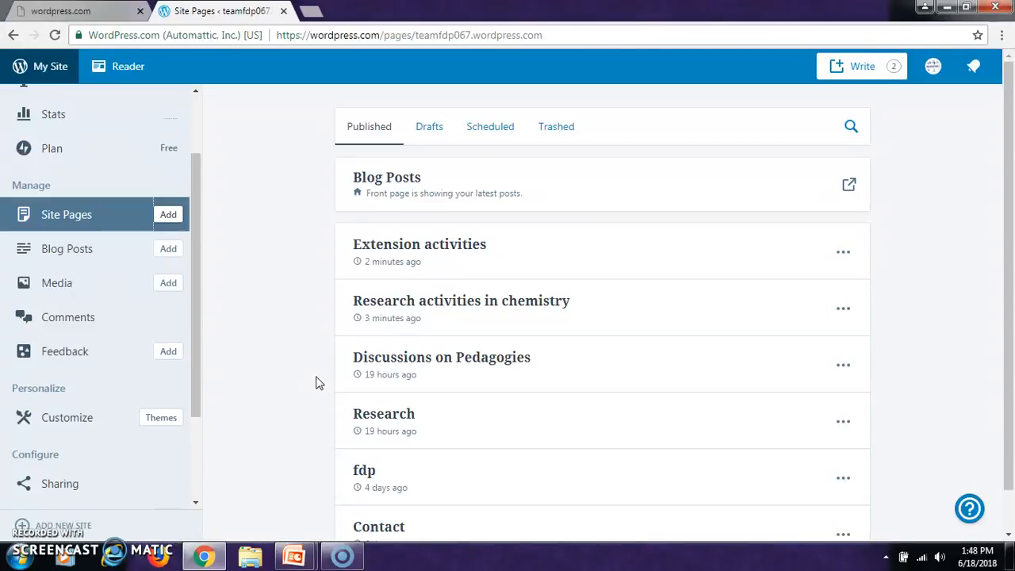
mouse_move(272, 290)
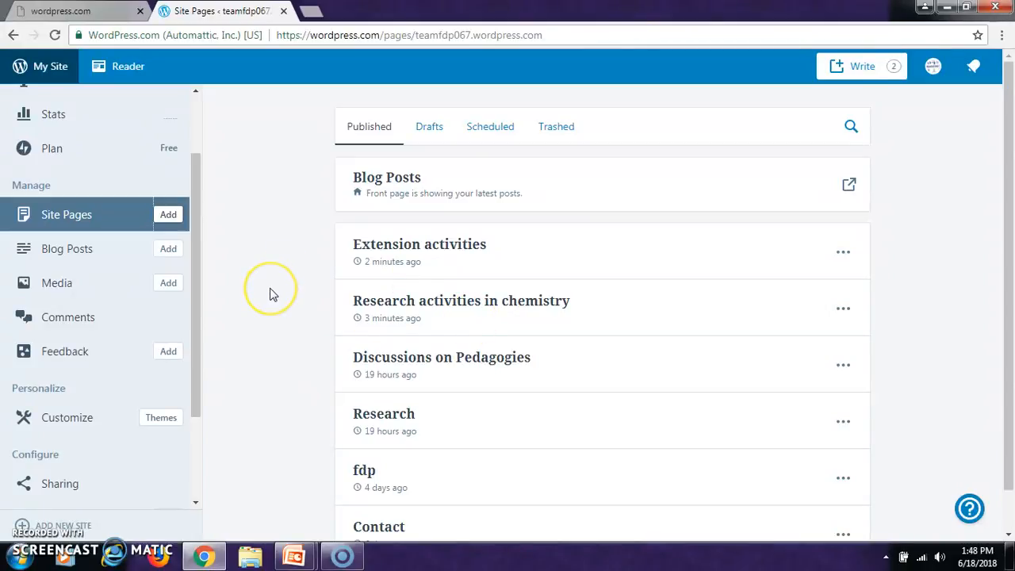
mouse_move(271, 294)
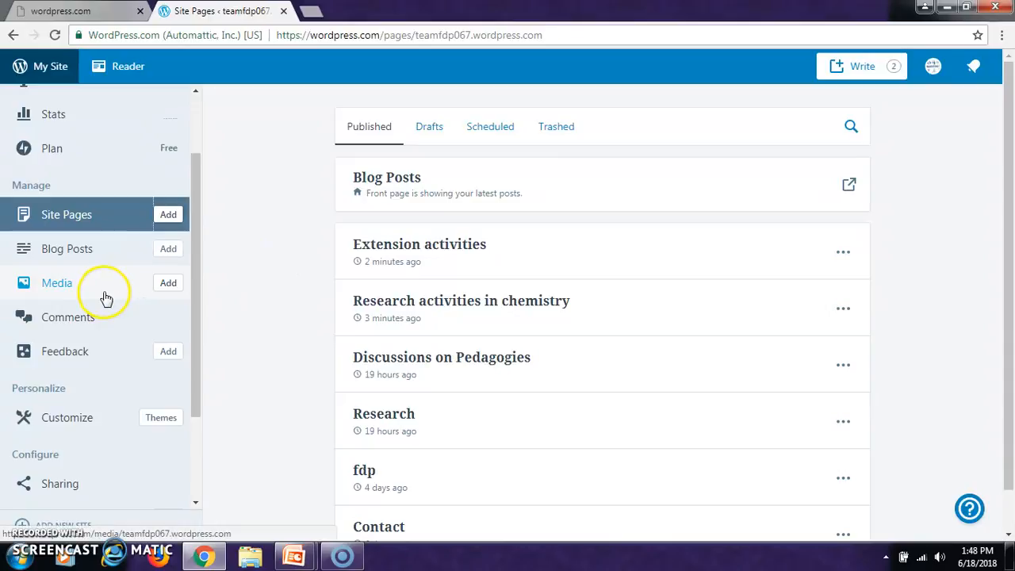
mouse_move(121, 218)
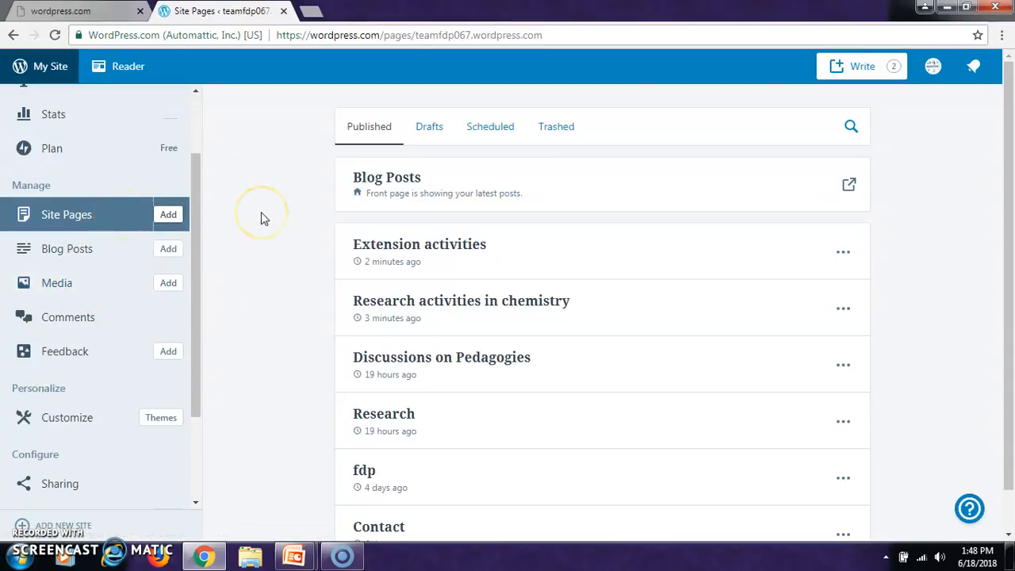
mouse_move(265, 219)
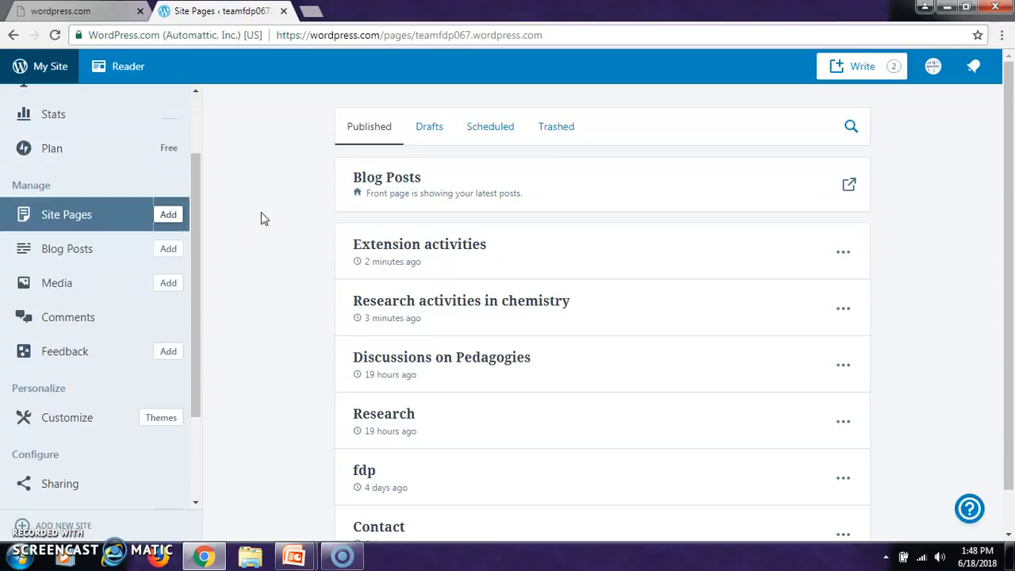
mouse_move(250, 426)
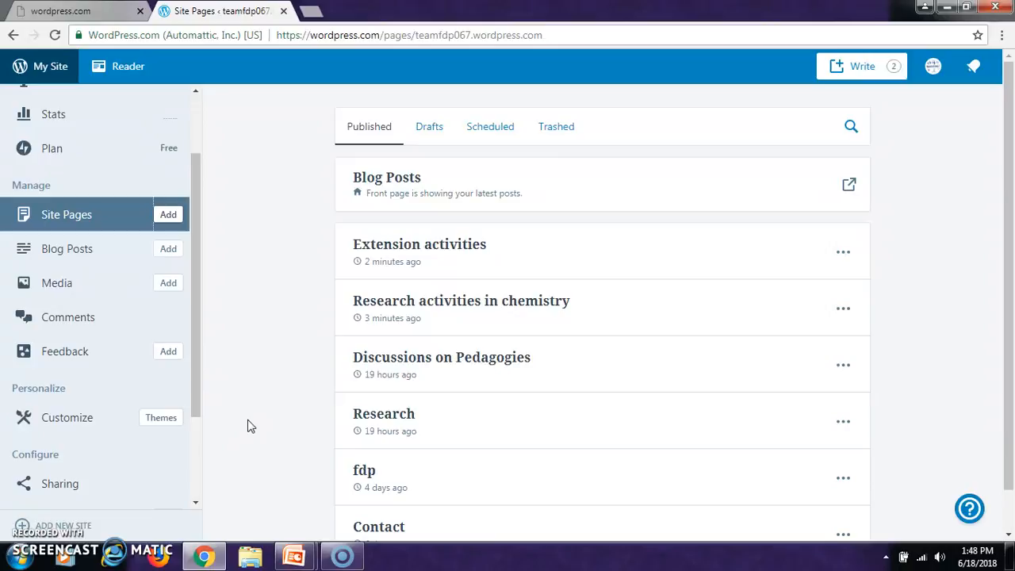